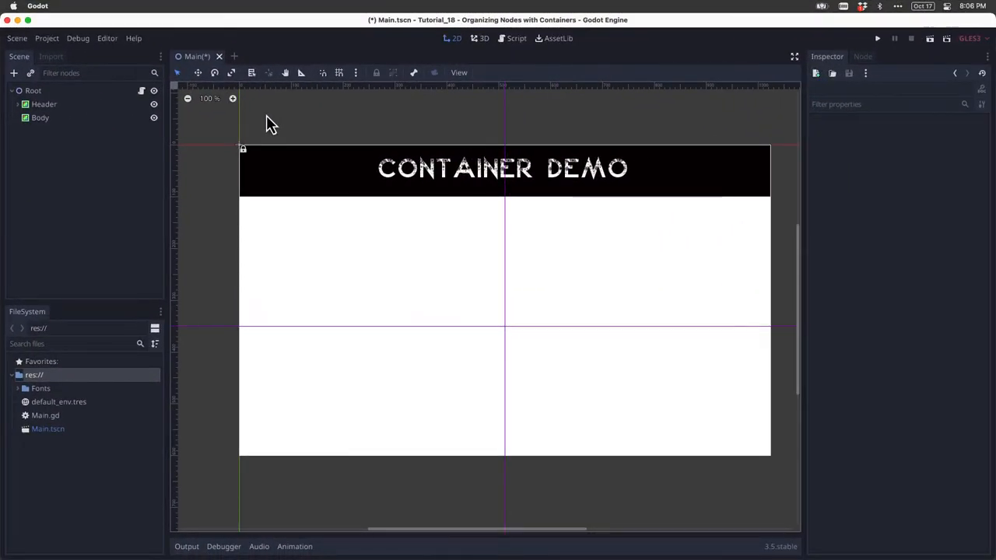
{"action": "mouse_move", "coordinate": [287, 118]}
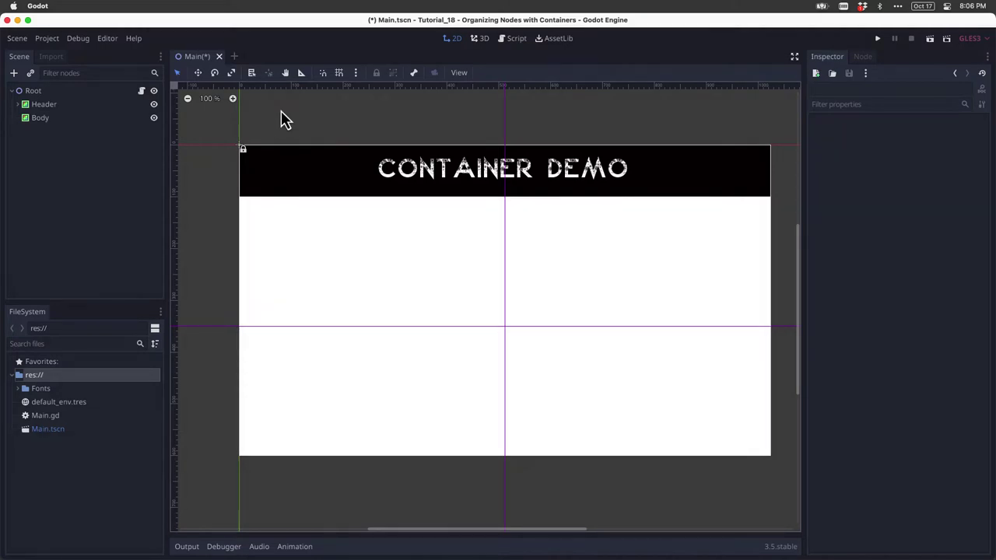
{"action": "mouse_move", "coordinate": [270, 125]}
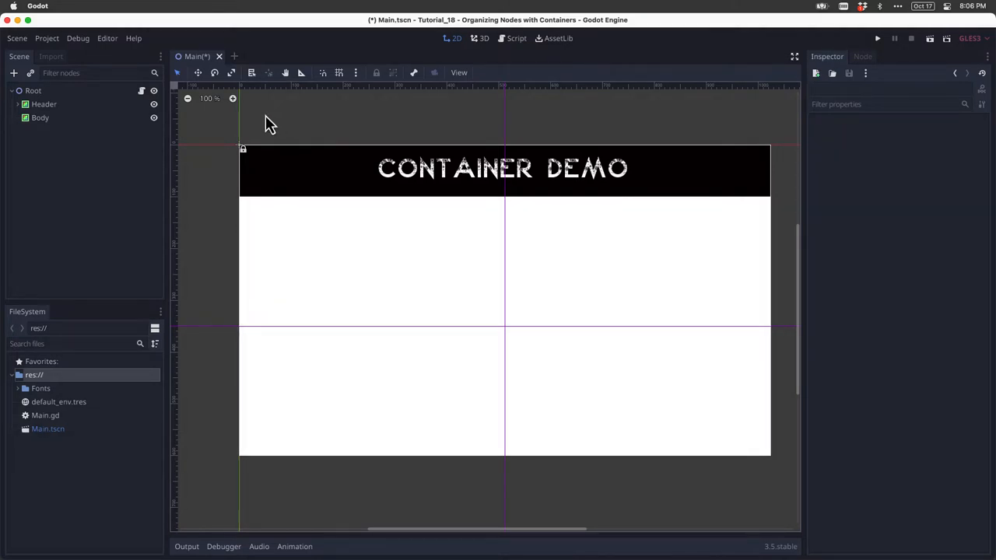
Add a Button node as a child of Body.
{"action": "right_click", "coordinate": [40, 119]}
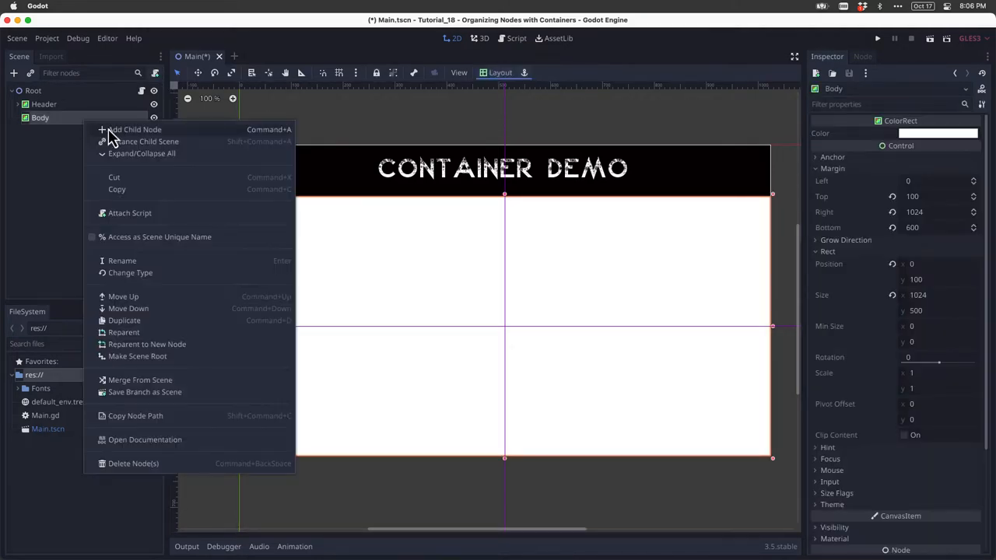
{"action": "left_click", "coordinate": [135, 129]}
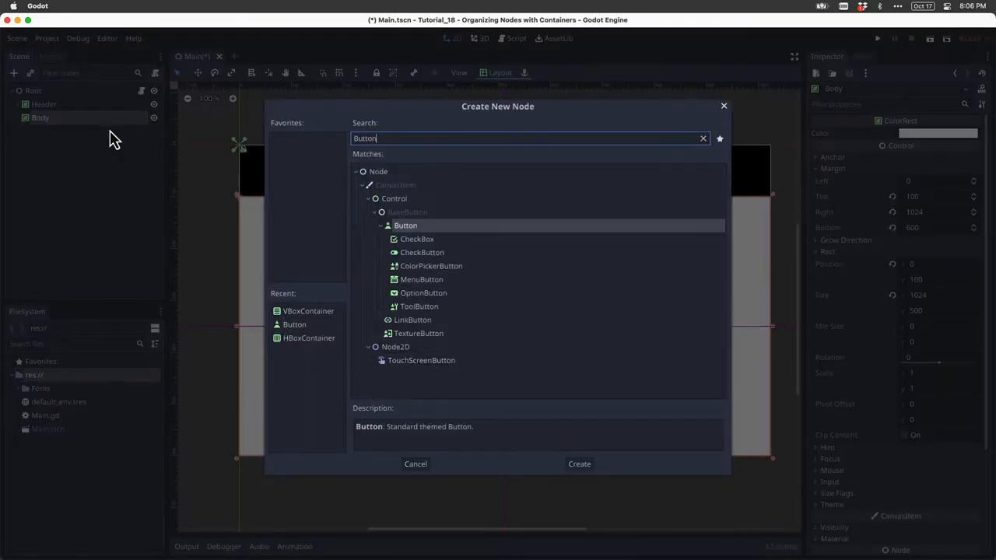
{"action": "left_click", "coordinate": [579, 464]}
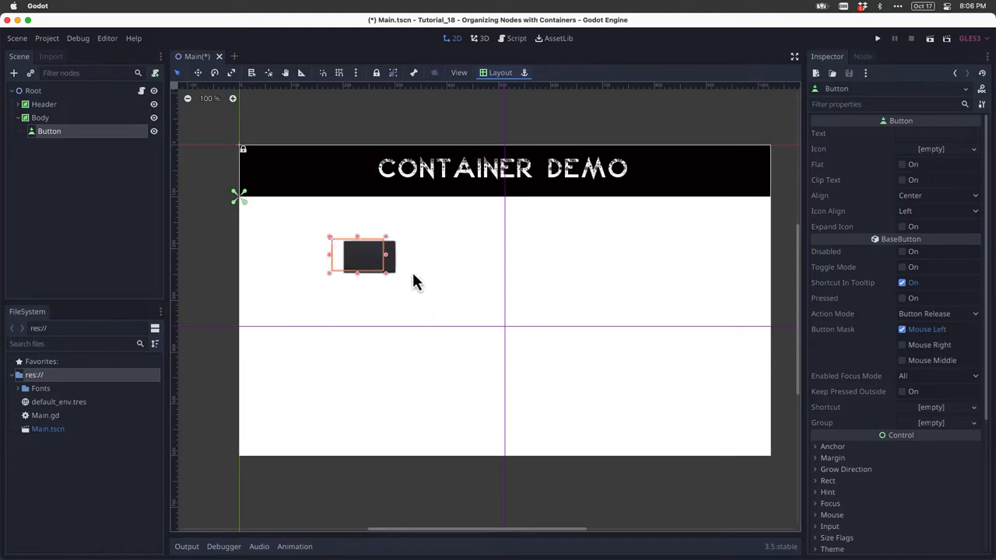
Drag the Button around Body, ending near its upper-left corner.
{"action": "left_click_drag", "start_coordinate": [361, 255], "coordinate": [408, 286]}
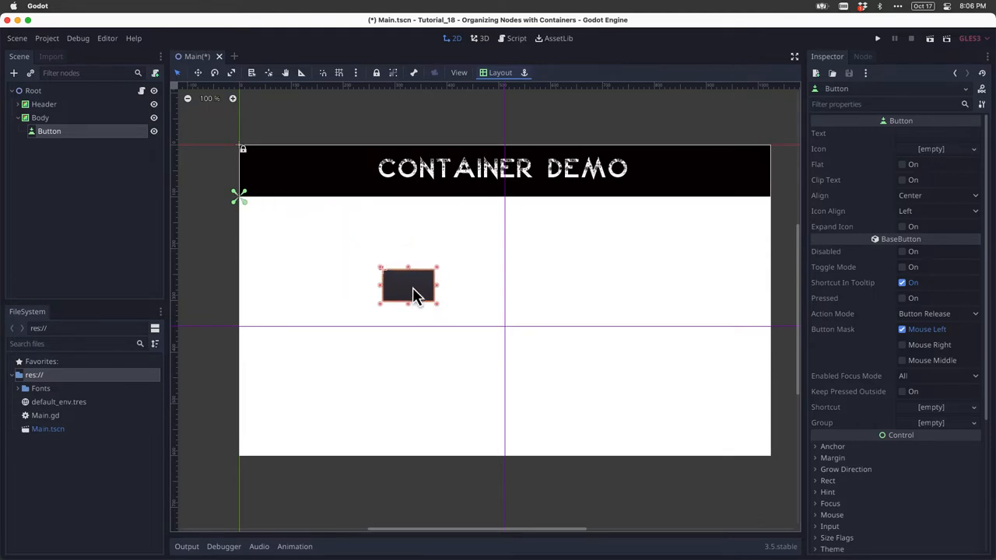
{"action": "left_click_drag", "start_coordinate": [407, 287], "coordinate": [401, 237]}
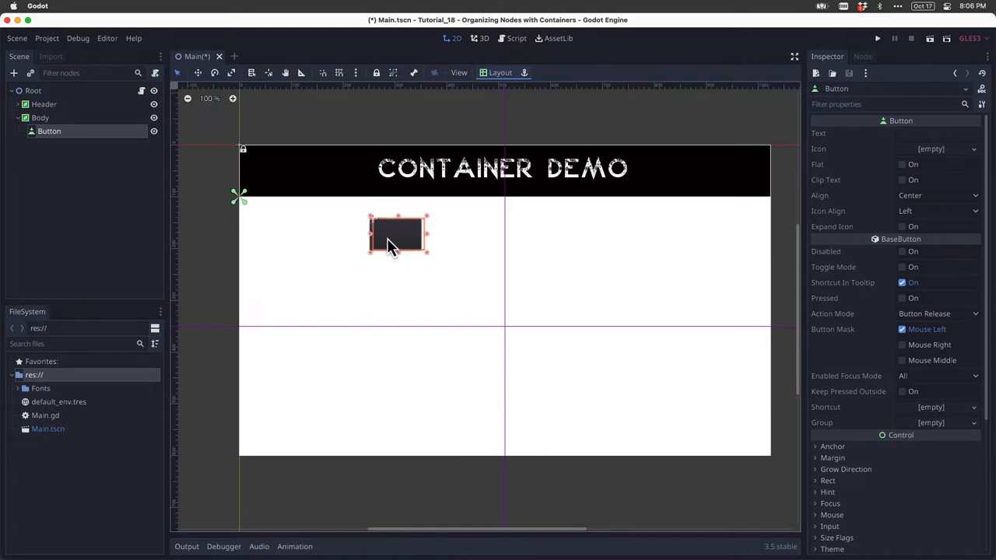
{"action": "left_click_drag", "start_coordinate": [397, 234], "coordinate": [366, 234]}
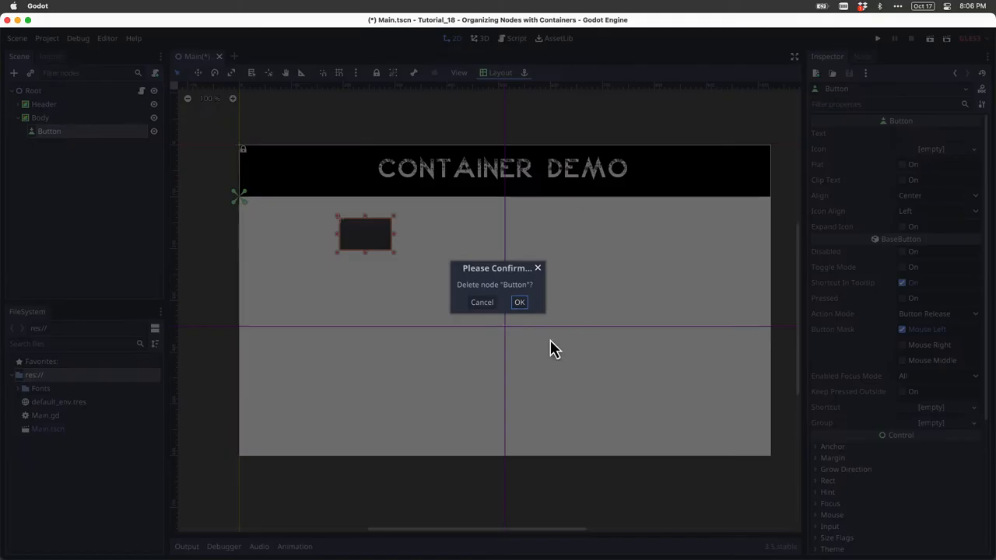
Confirm deleting the Button and search Container types for a new Body child.
{"action": "left_click", "coordinate": [520, 302]}
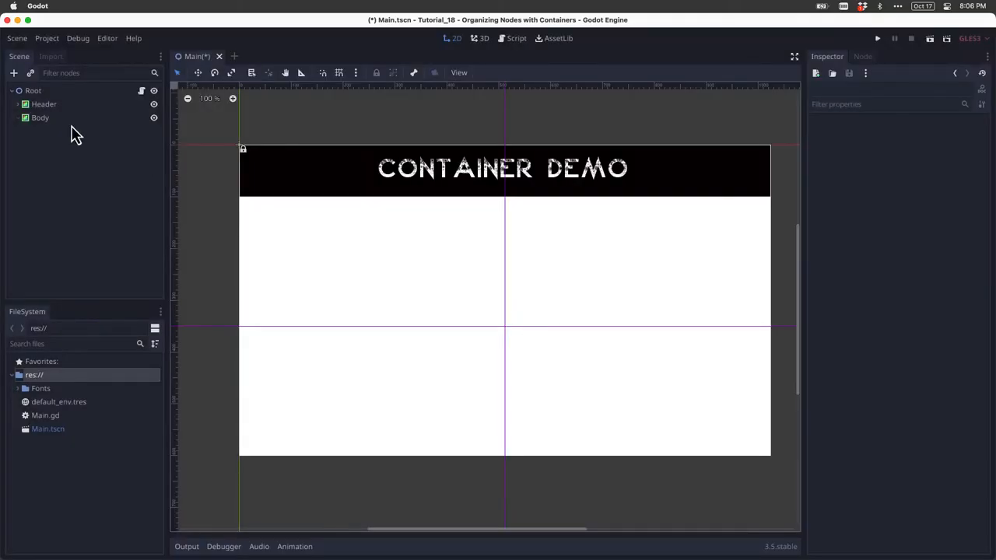
{"action": "left_click", "coordinate": [41, 118]}
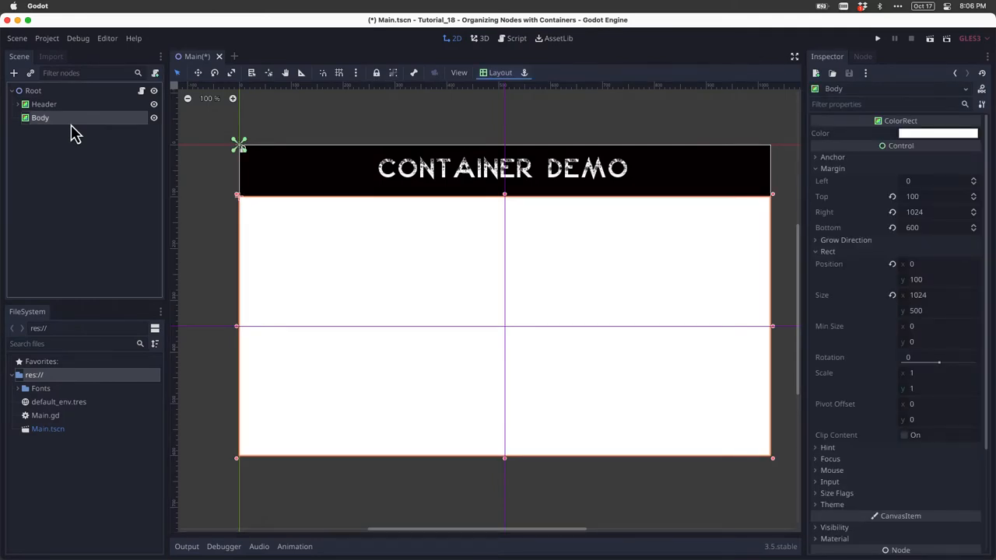
{"action": "double_click", "coordinate": [41, 119]}
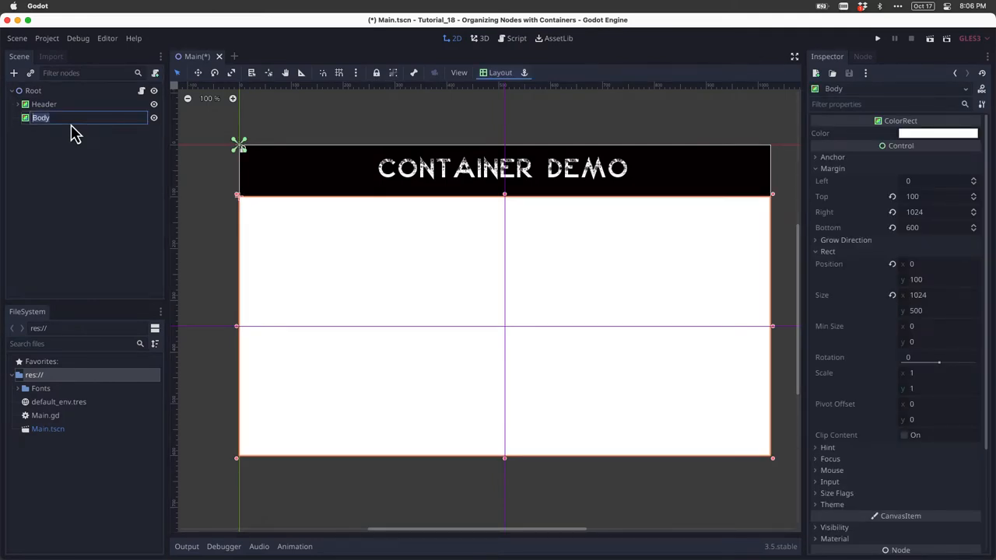
{"action": "left_click", "coordinate": [12, 74]}
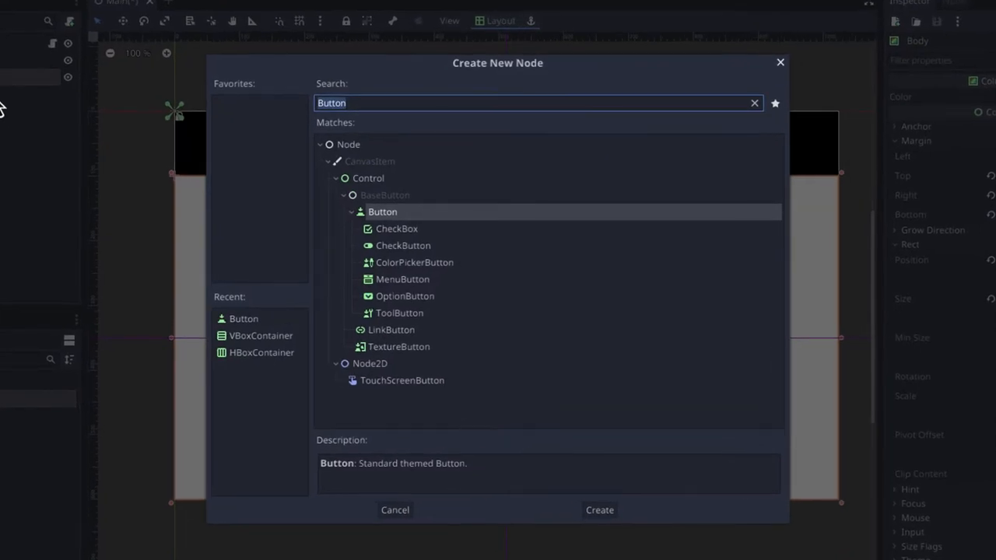
{"action": "type", "text": "Container"}
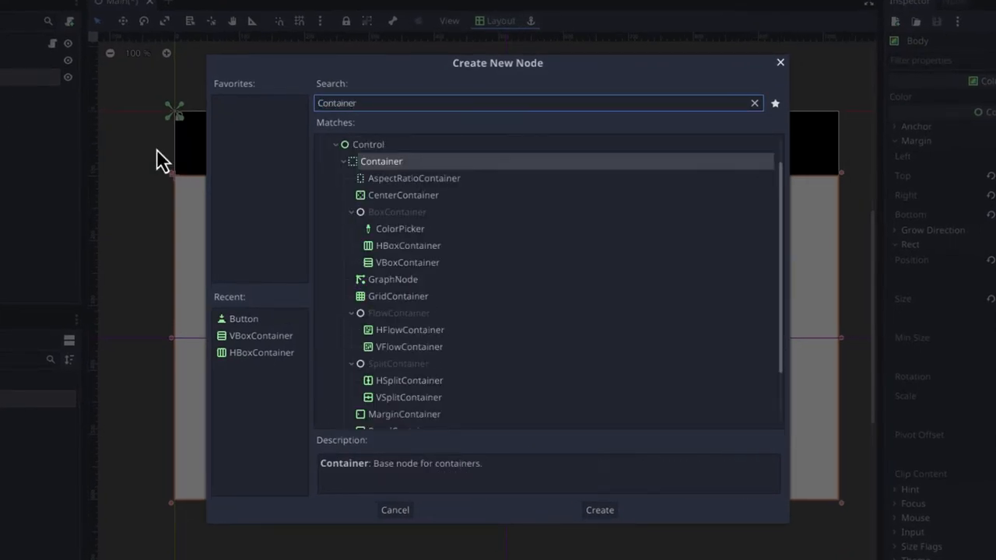
{"action": "mouse_move", "coordinate": [426, 256]}
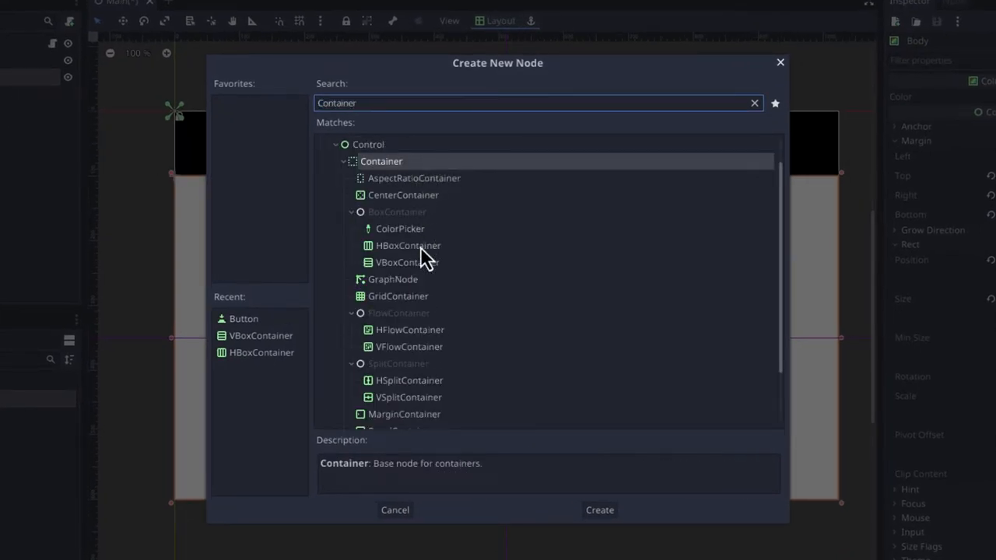
{"action": "mouse_move", "coordinate": [417, 204]}
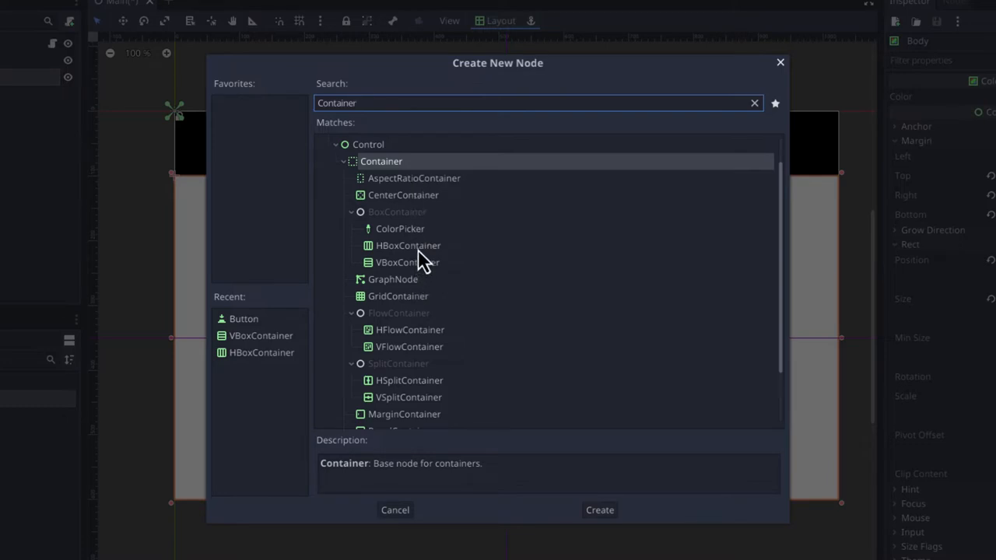
Compare HBoxContainer and VBoxContainer, then create an HBoxContainer under Body.
{"action": "left_click", "coordinate": [405, 246]}
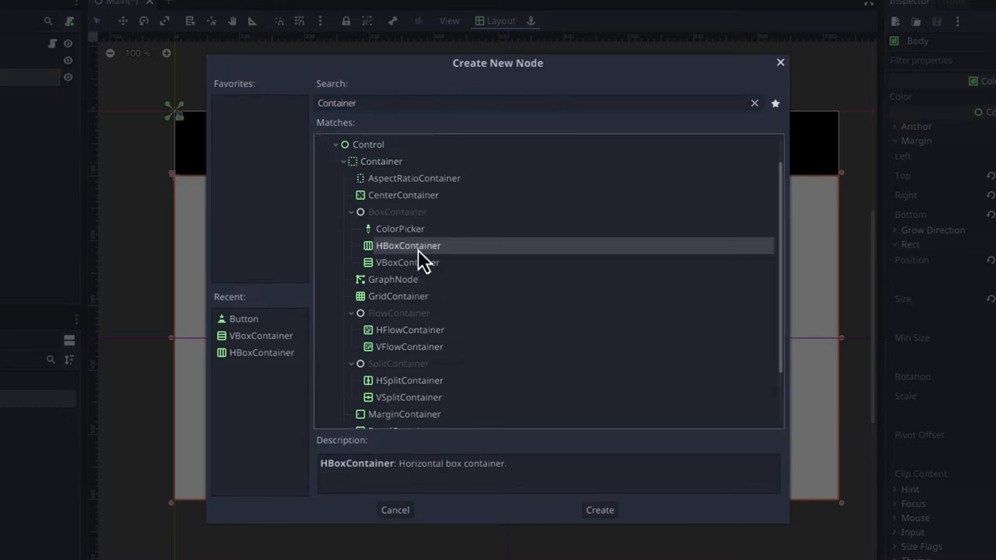
{"action": "left_click", "coordinate": [405, 261]}
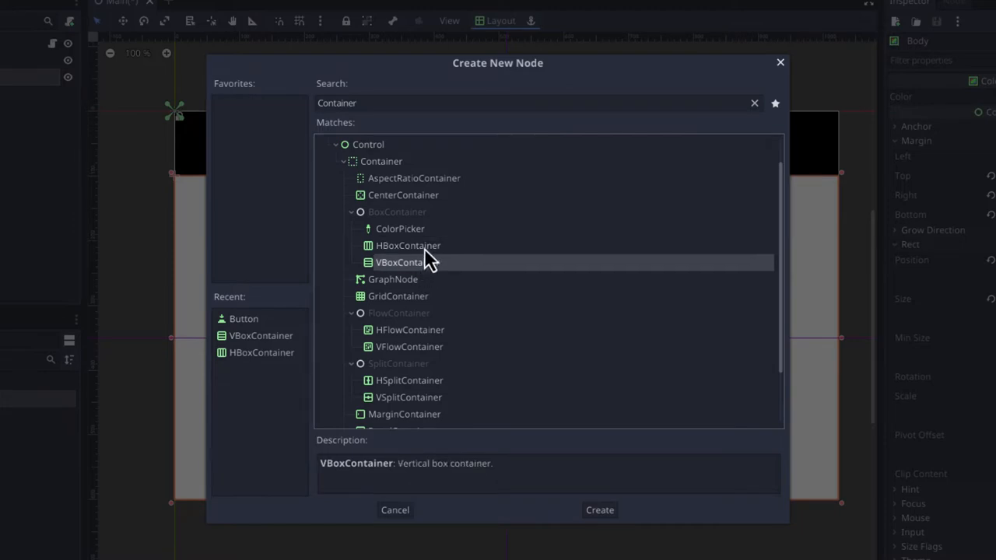
{"action": "left_click", "coordinate": [405, 246]}
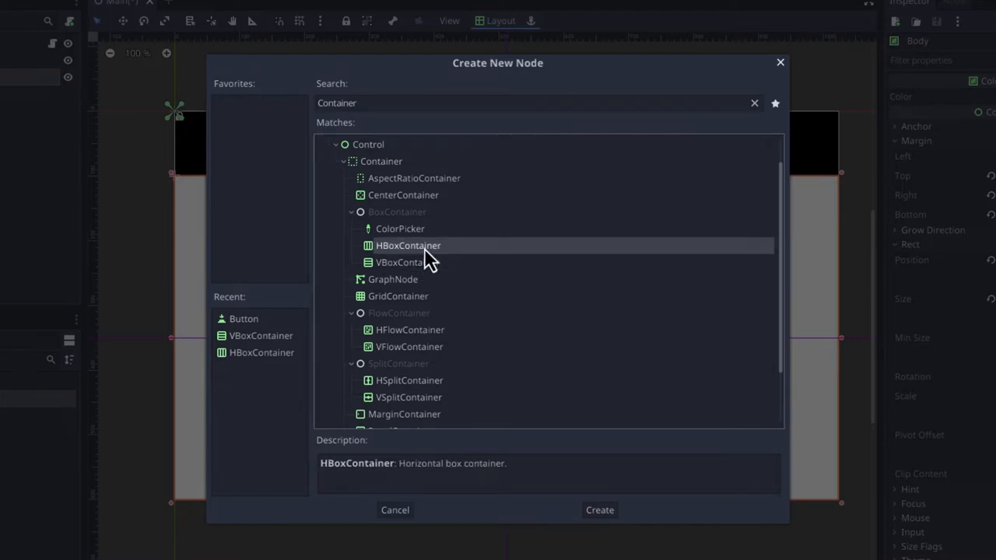
{"action": "left_click", "coordinate": [405, 261]}
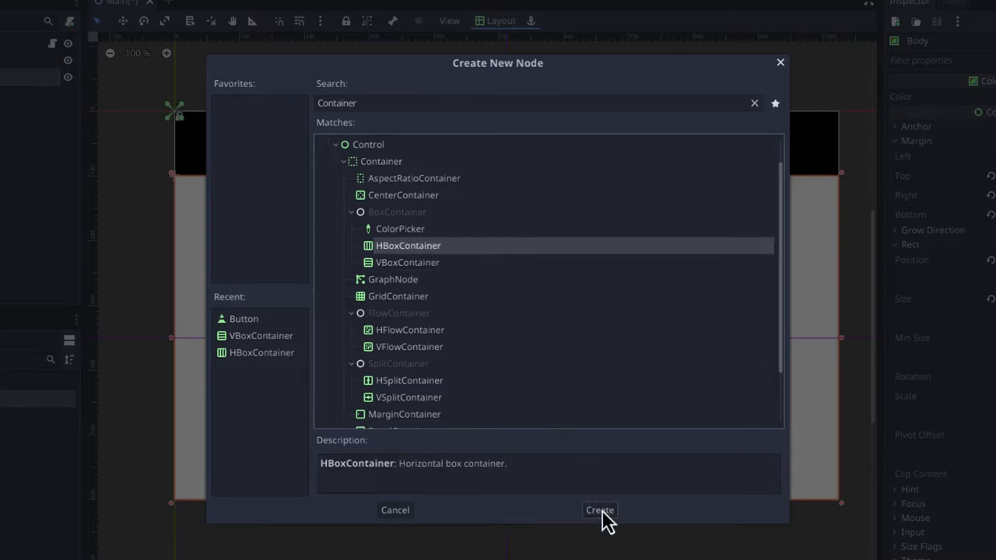
{"action": "left_click", "coordinate": [598, 510]}
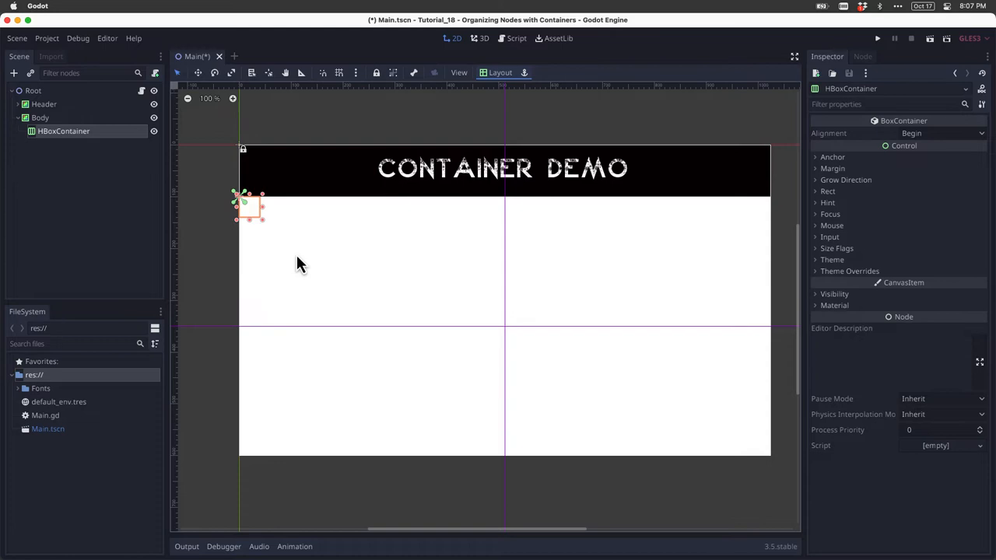
{"action": "mouse_move", "coordinate": [498, 73]}
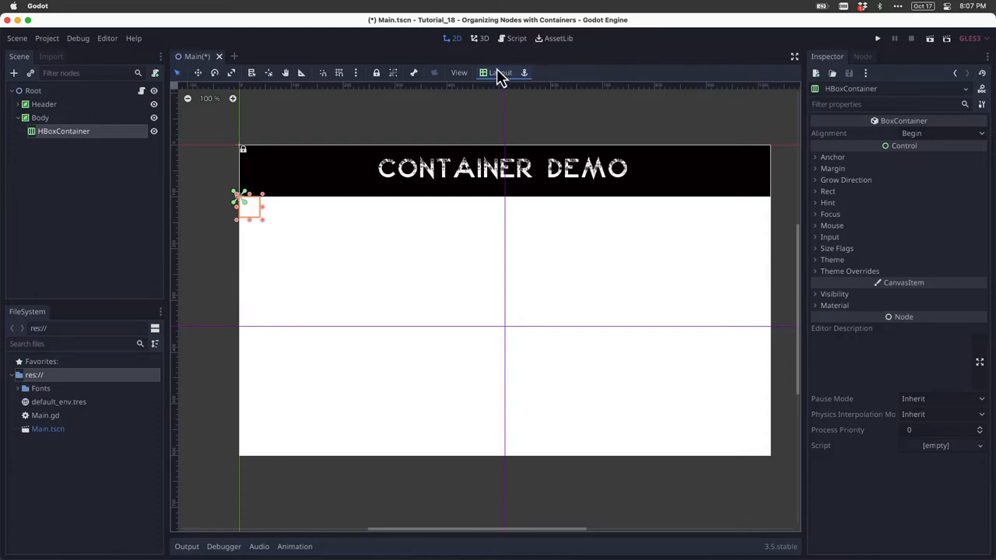
Apply the Top Wide layout preset so the HBoxContainer spans Body's top edge.
{"action": "left_click", "coordinate": [498, 74]}
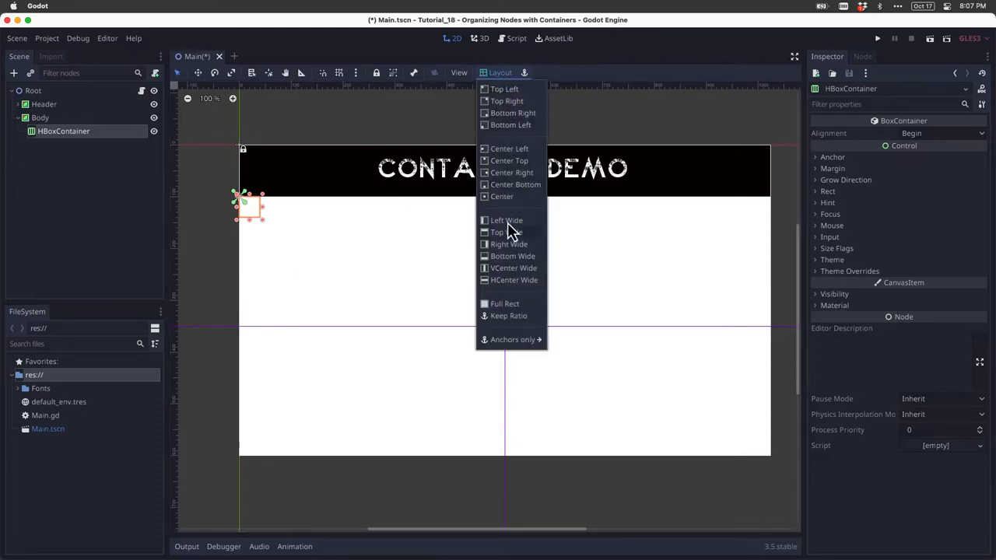
{"action": "mouse_move", "coordinate": [515, 268]}
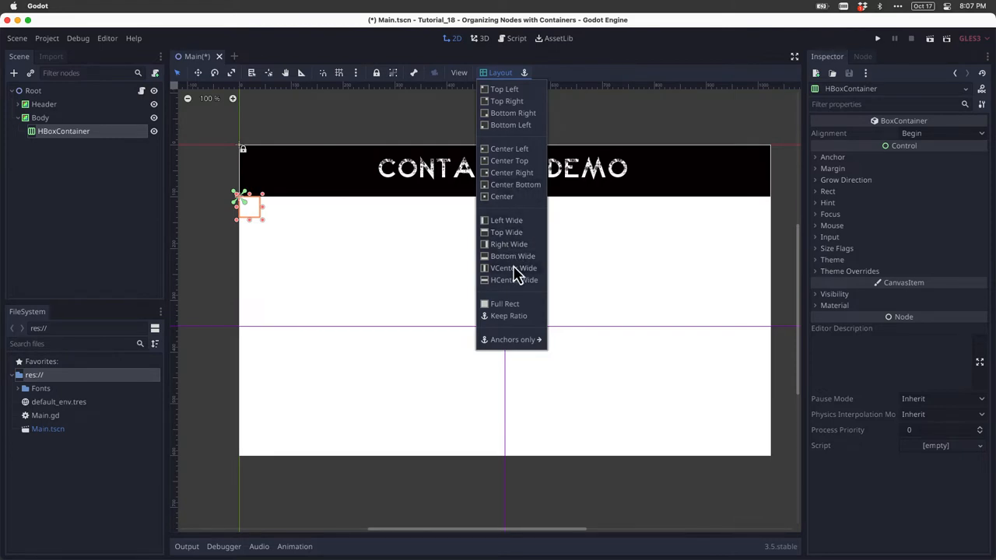
{"action": "mouse_move", "coordinate": [516, 243]}
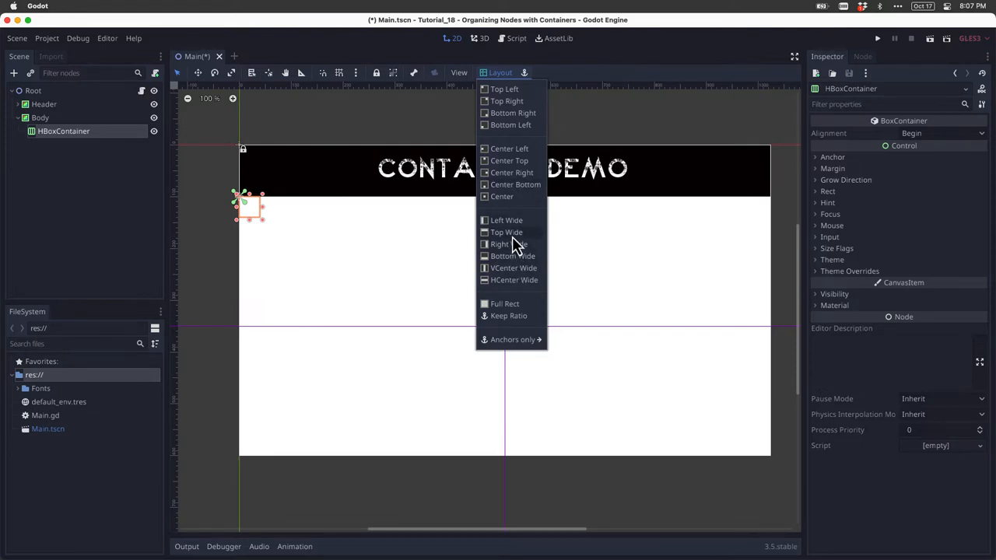
{"action": "left_click", "coordinate": [508, 232]}
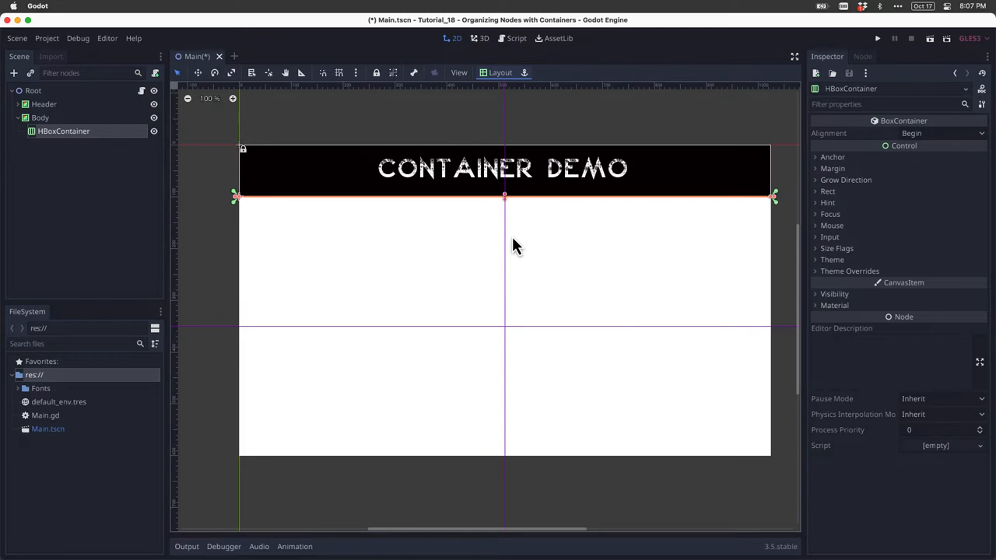
{"action": "mouse_move", "coordinate": [412, 246]}
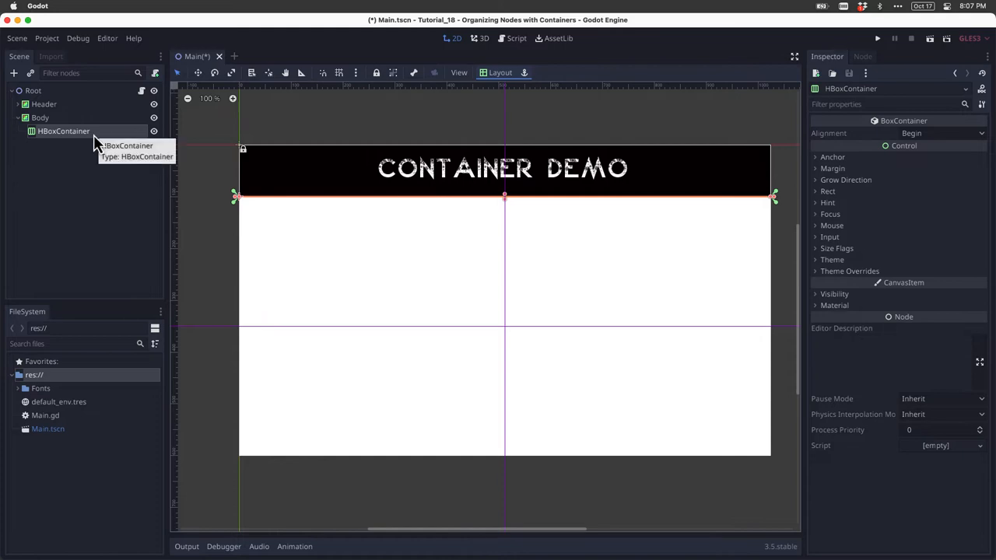
Add a Button node inside the HBoxContainer.
{"action": "right_click", "coordinate": [64, 131]}
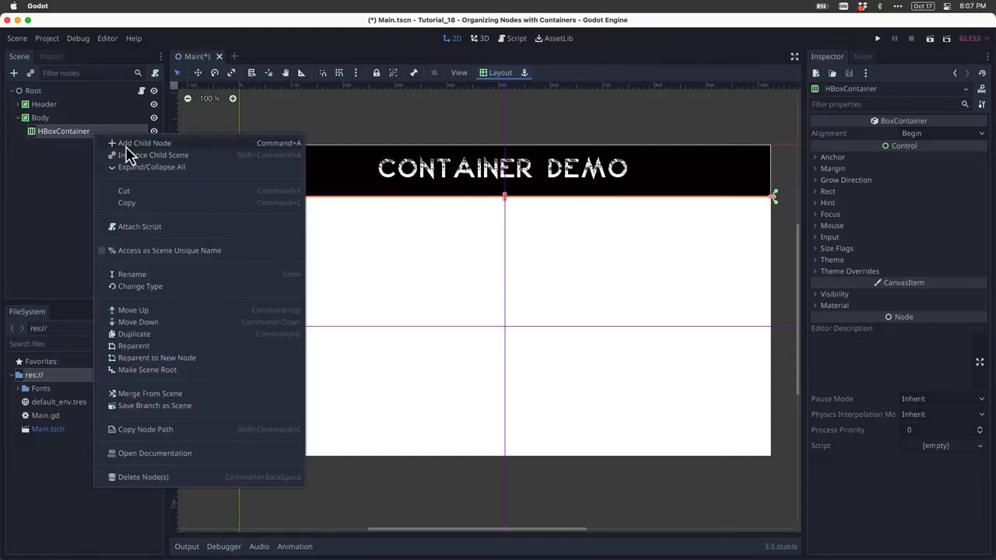
{"action": "left_click", "coordinate": [143, 143]}
{"action": "type", "text": "Button"}
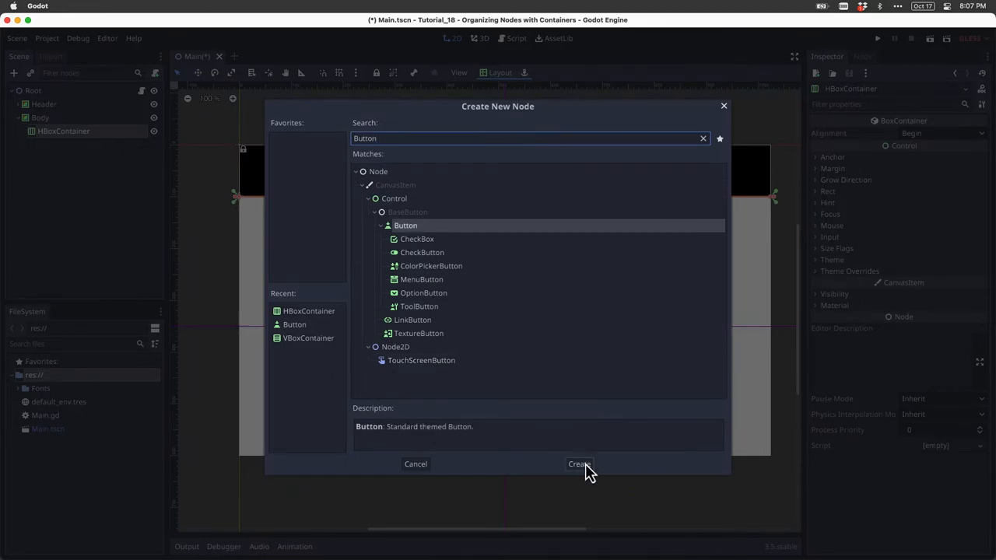
{"action": "left_click", "coordinate": [579, 464]}
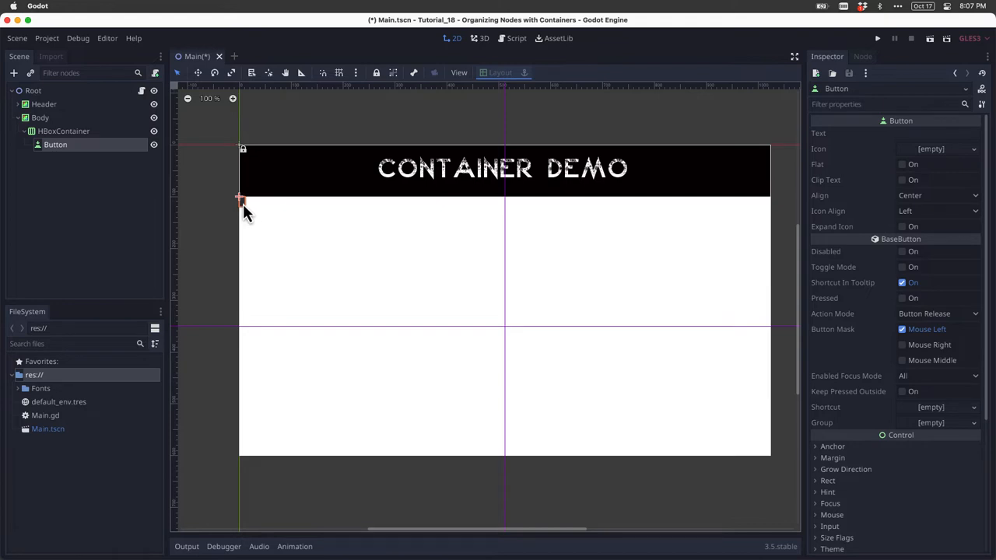
Set the Button's Text property to 'Press me'.
{"action": "left_click", "coordinate": [934, 132]}
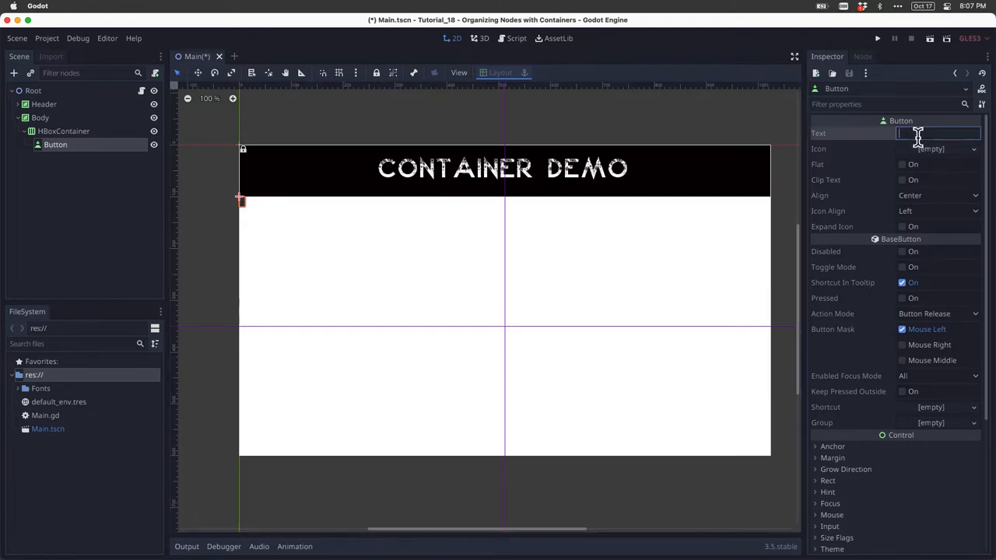
{"action": "type", "text": "Press"}
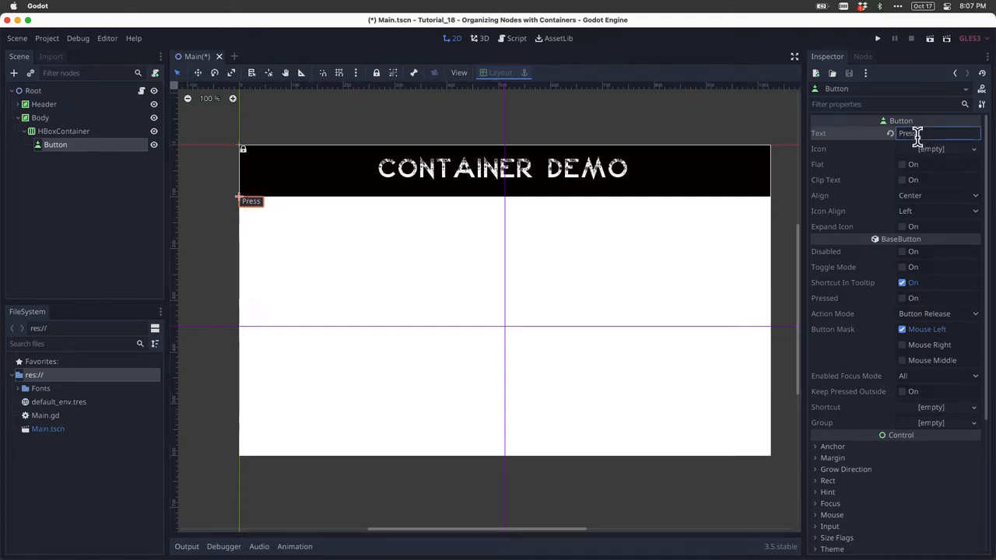
{"action": "type", "text": "m"}
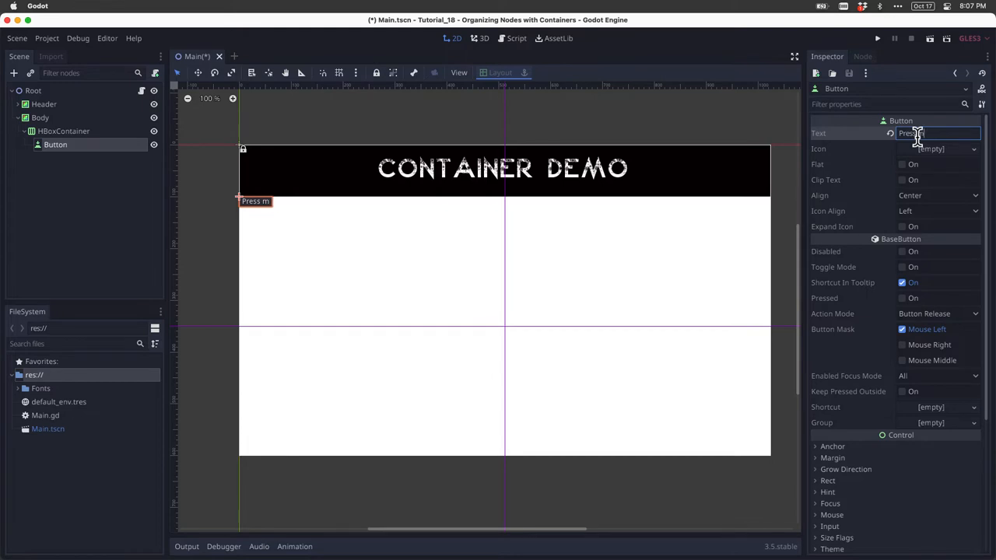
{"action": "type", "text": "e"}
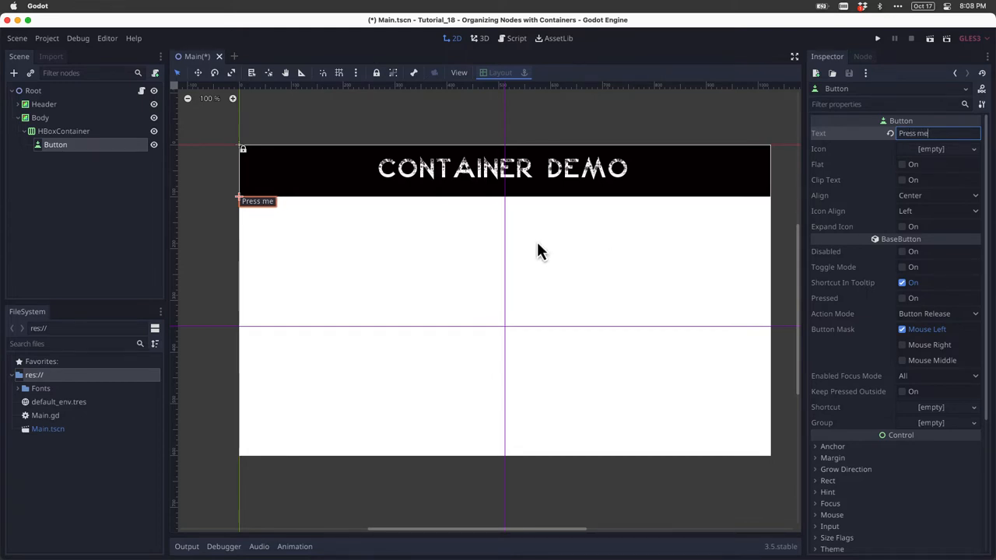
{"action": "mouse_move", "coordinate": [828, 397]}
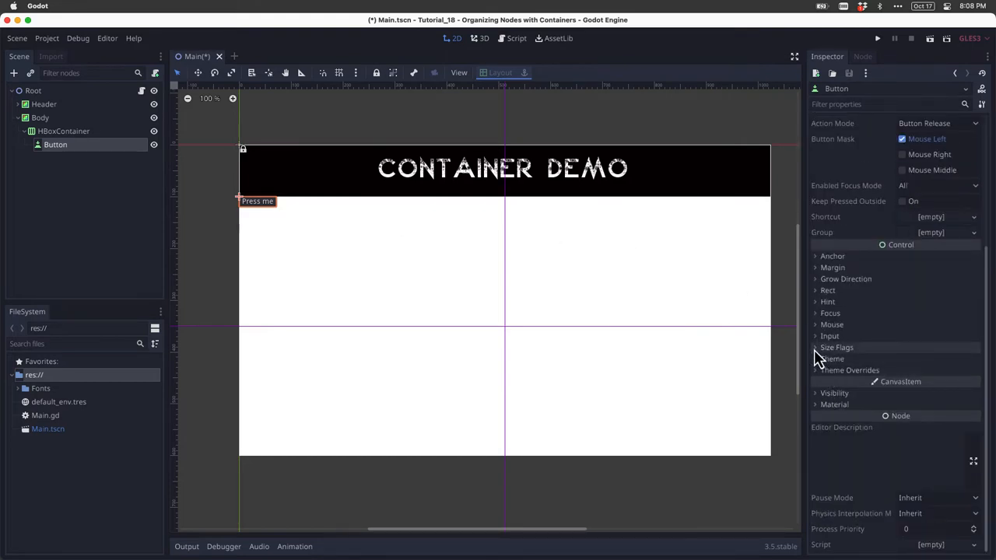
{"action": "left_click", "coordinate": [836, 347]}
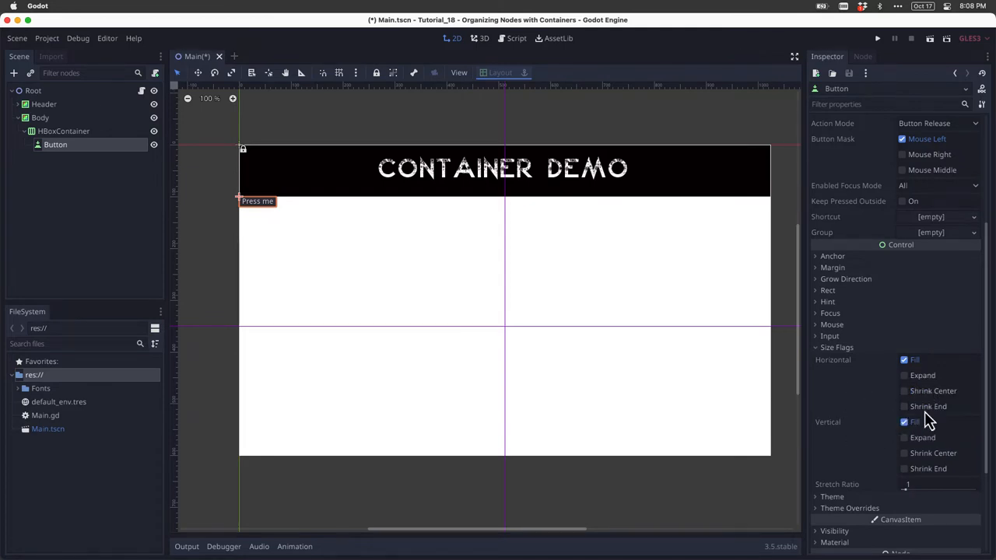
{"action": "mouse_move", "coordinate": [834, 361]}
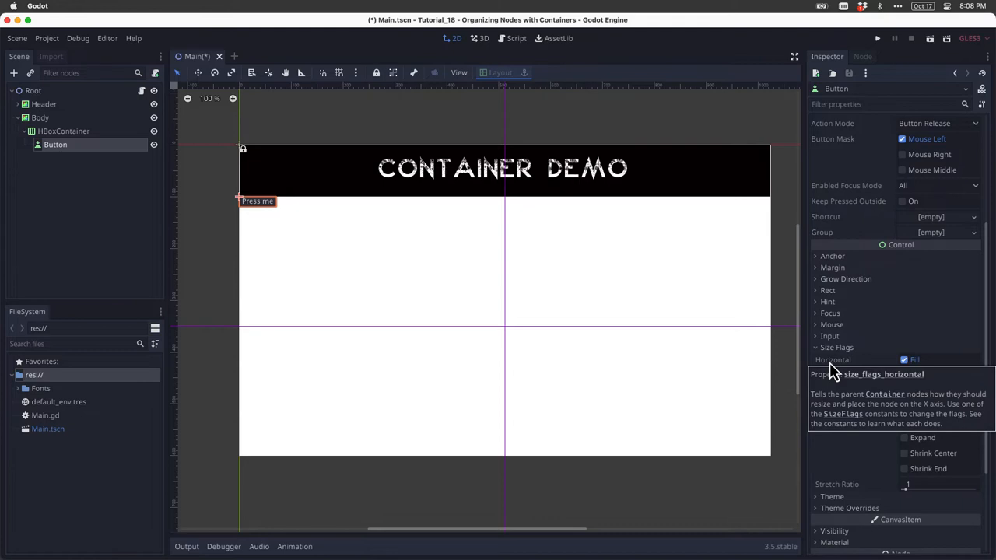
{"action": "mouse_move", "coordinate": [862, 404]}
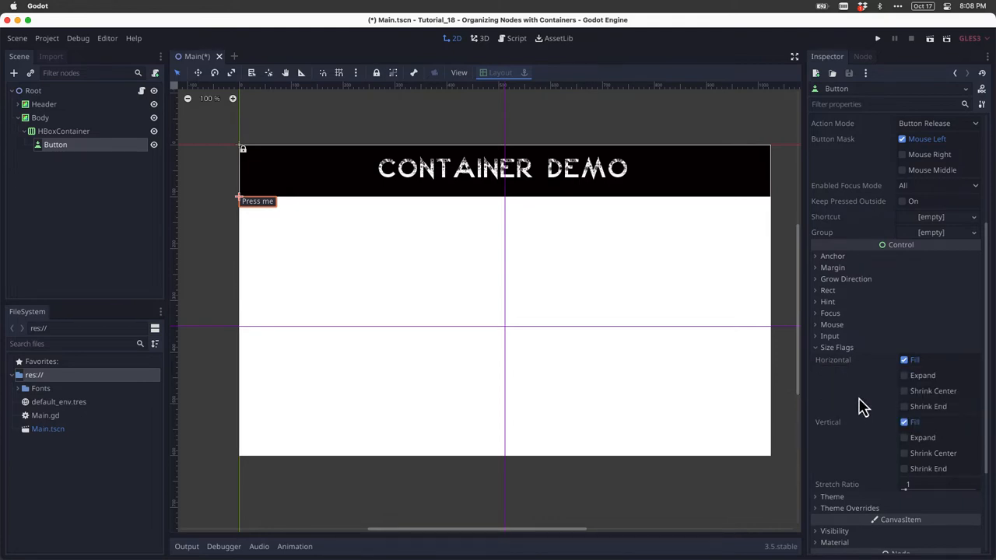
{"action": "left_click", "coordinate": [903, 375]}
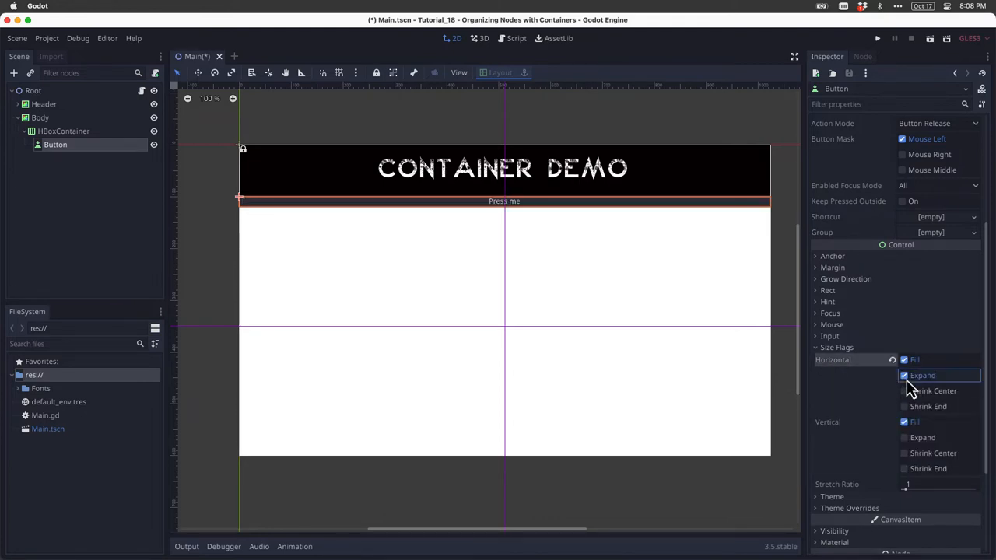
{"action": "left_click", "coordinate": [905, 375]}
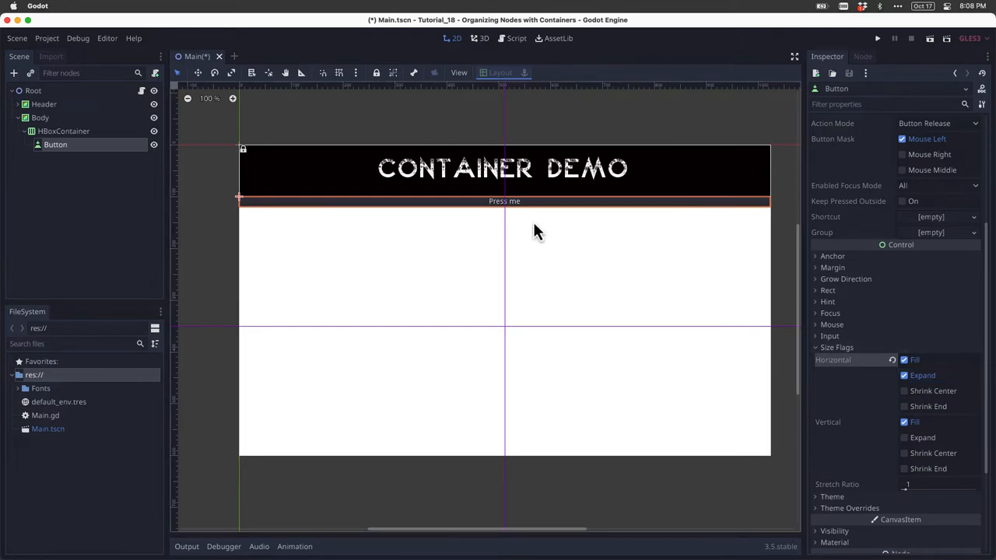
{"action": "mouse_move", "coordinate": [568, 210]}
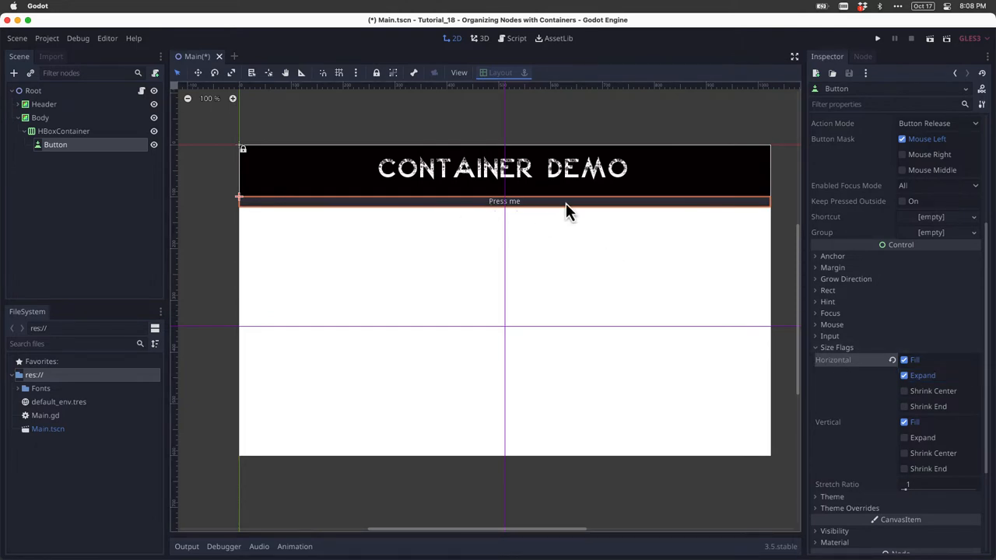
{"action": "mouse_move", "coordinate": [828, 380]}
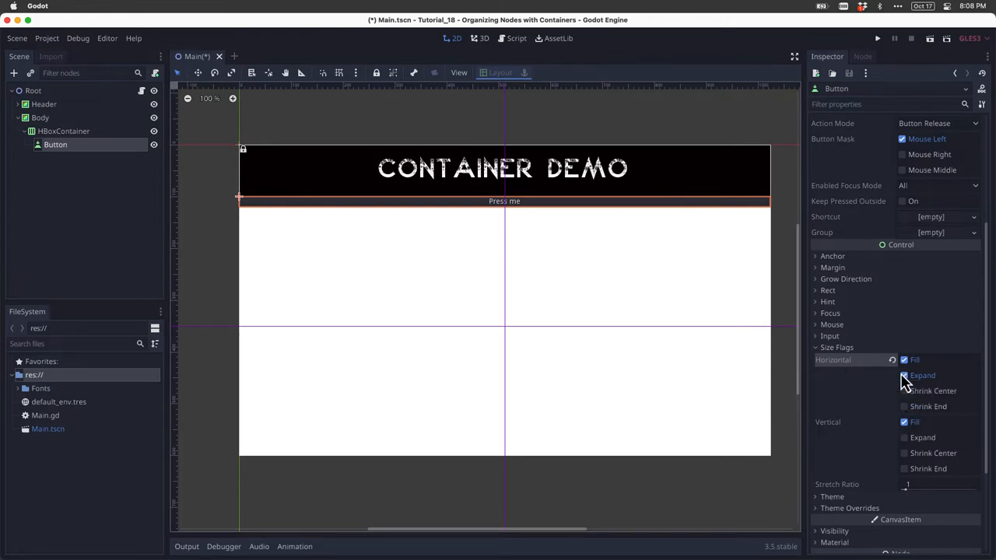
{"action": "left_click", "coordinate": [902, 375]}
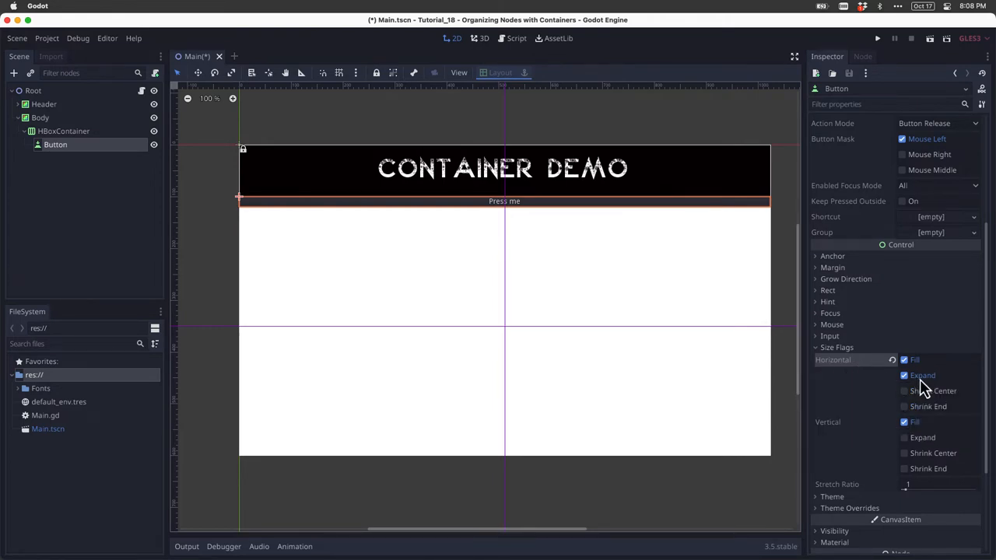
{"action": "left_click", "coordinate": [905, 375]}
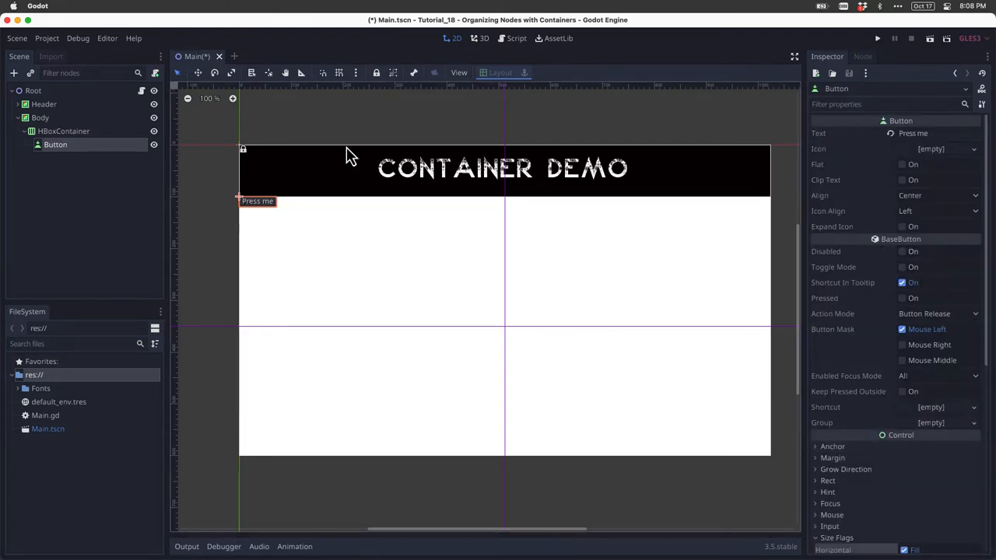
Set the HBoxContainer alignment to Center after trying End.
{"action": "left_click", "coordinate": [64, 131]}
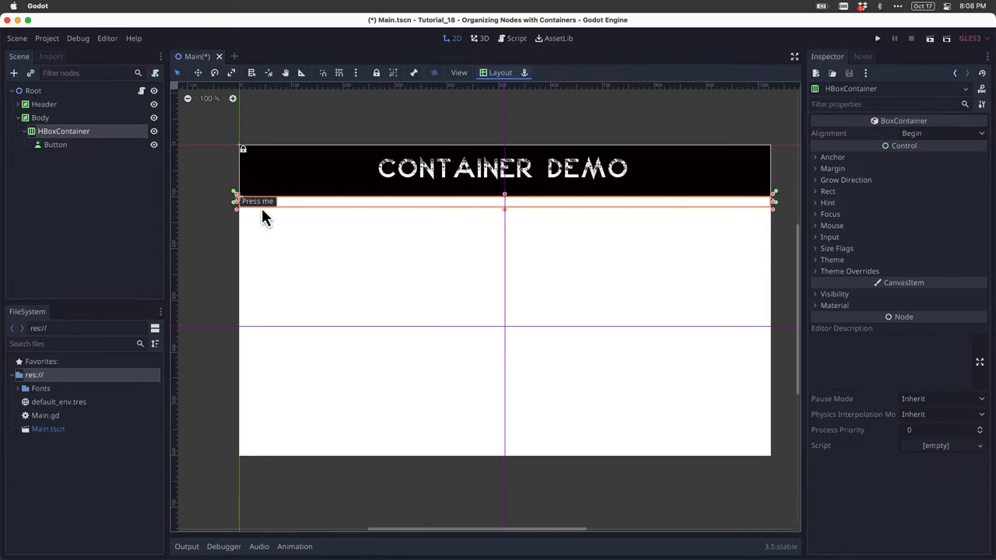
{"action": "mouse_move", "coordinate": [299, 210]}
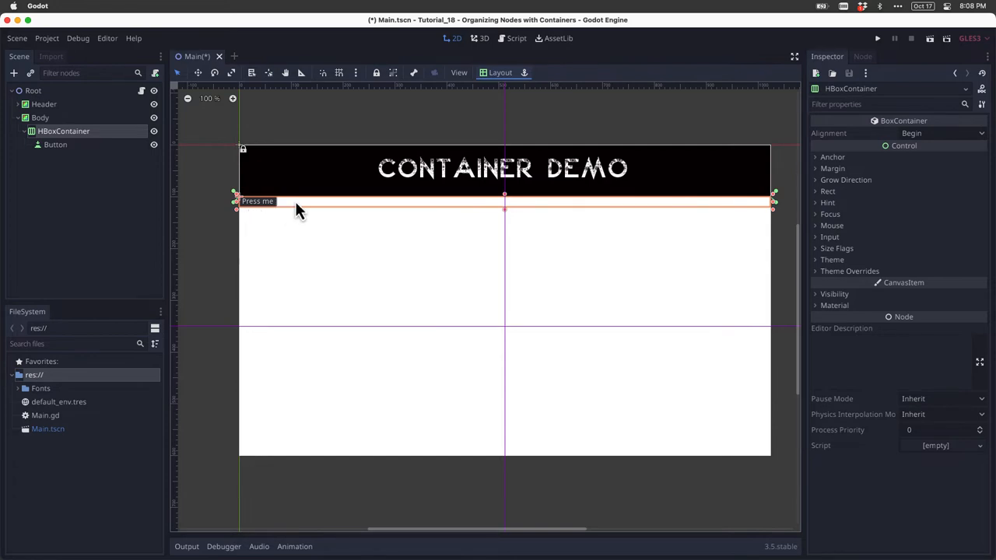
{"action": "mouse_move", "coordinate": [953, 147]}
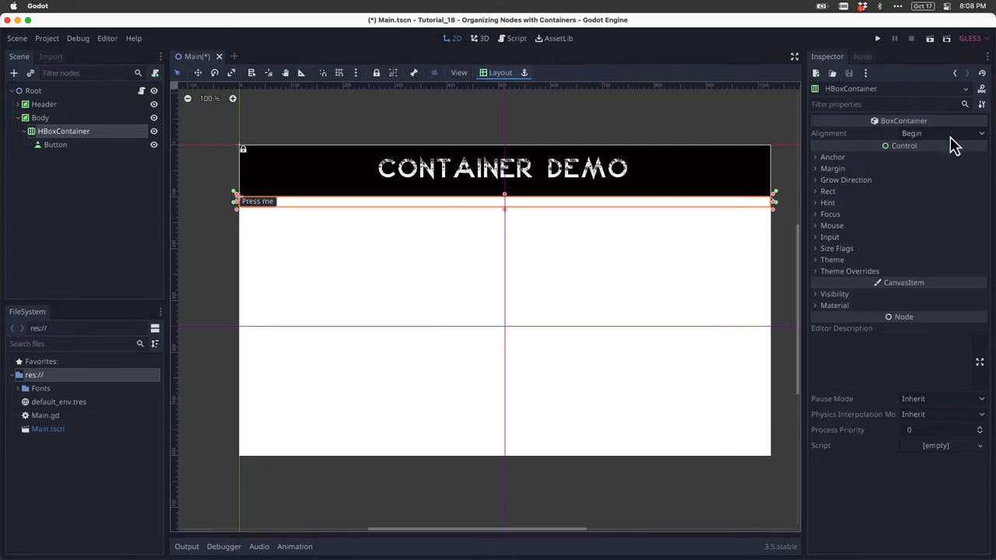
{"action": "left_click", "coordinate": [934, 134]}
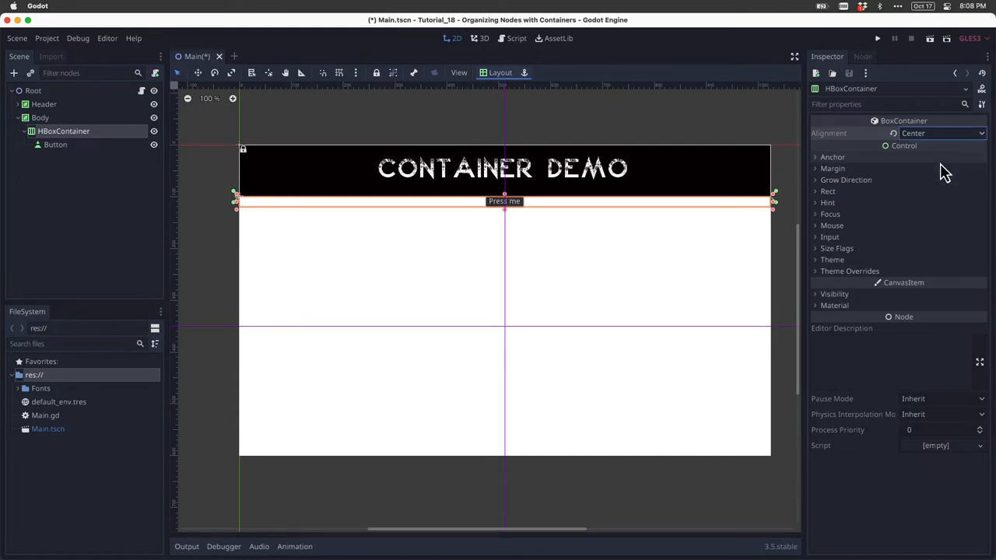
{"action": "left_click", "coordinate": [941, 133]}
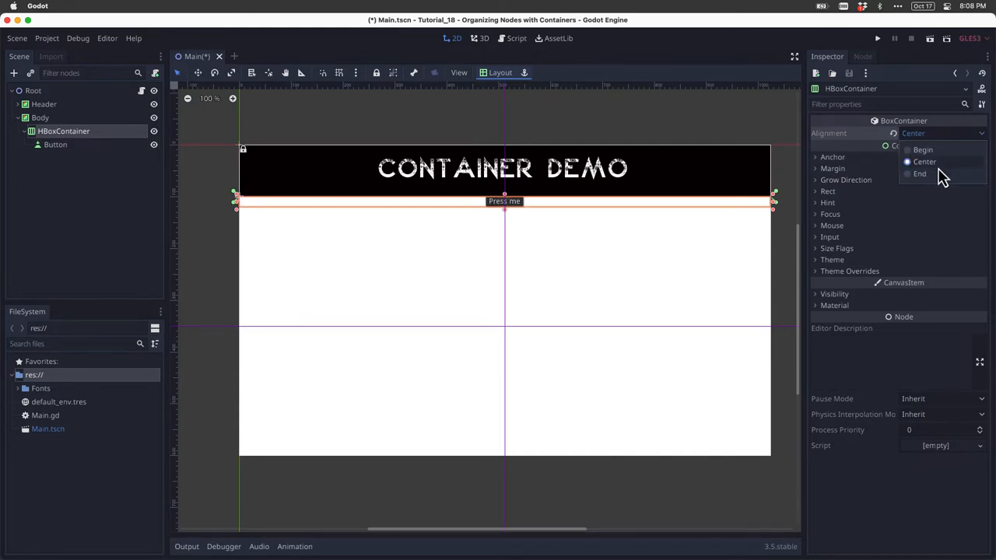
{"action": "left_click", "coordinate": [918, 175]}
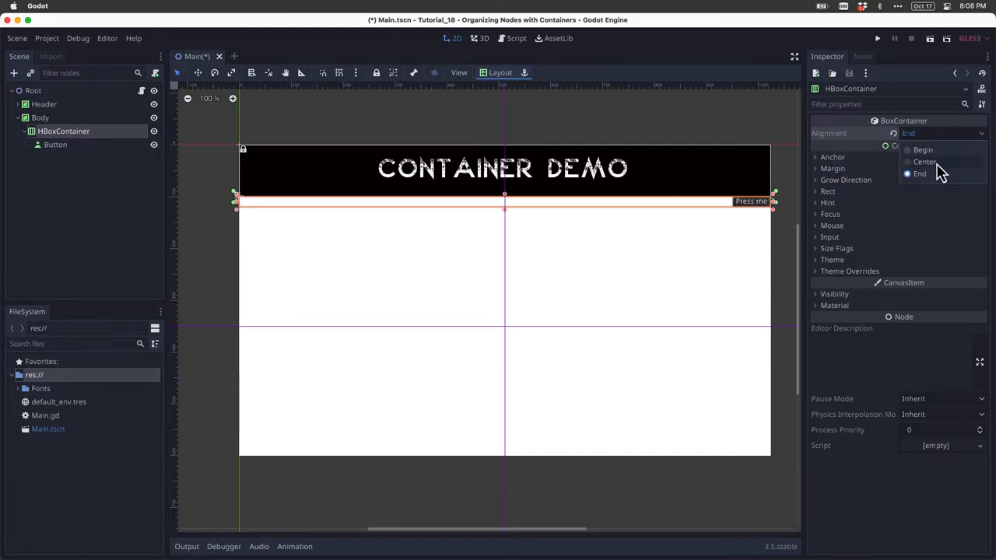
{"action": "left_click", "coordinate": [921, 162]}
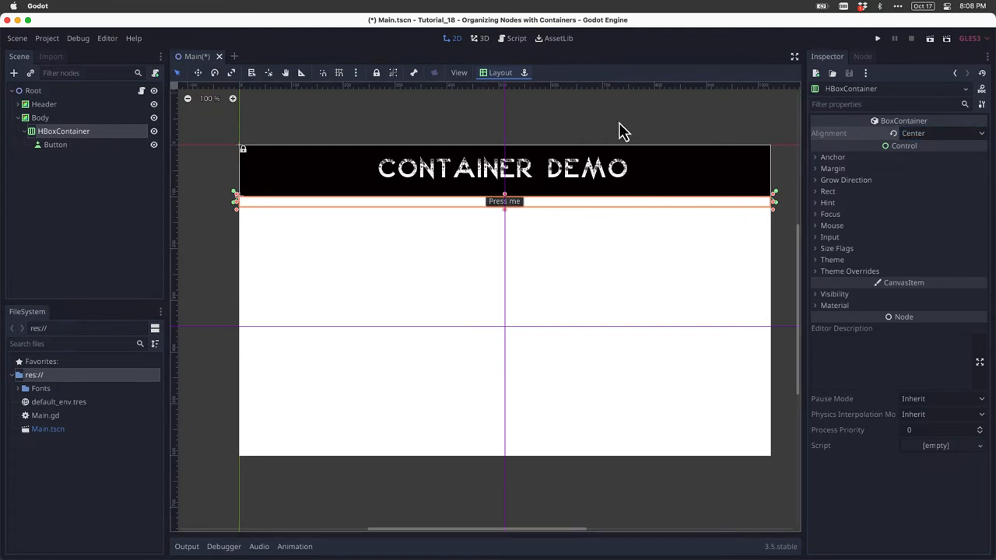
{"action": "mouse_move", "coordinate": [75, 172]}
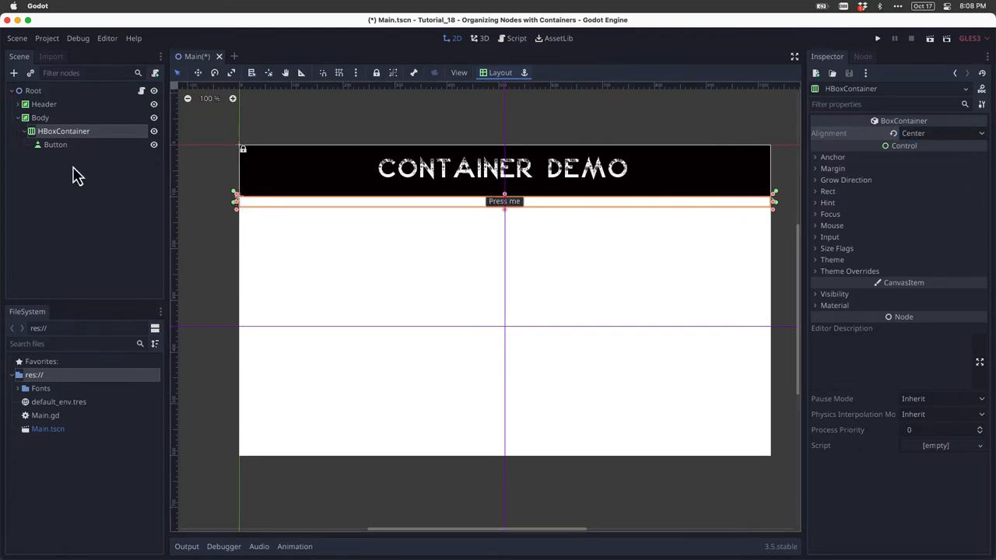
Duplicate the Press me button to get Button2, then reselect the original.
{"action": "right_click", "coordinate": [54, 145]}
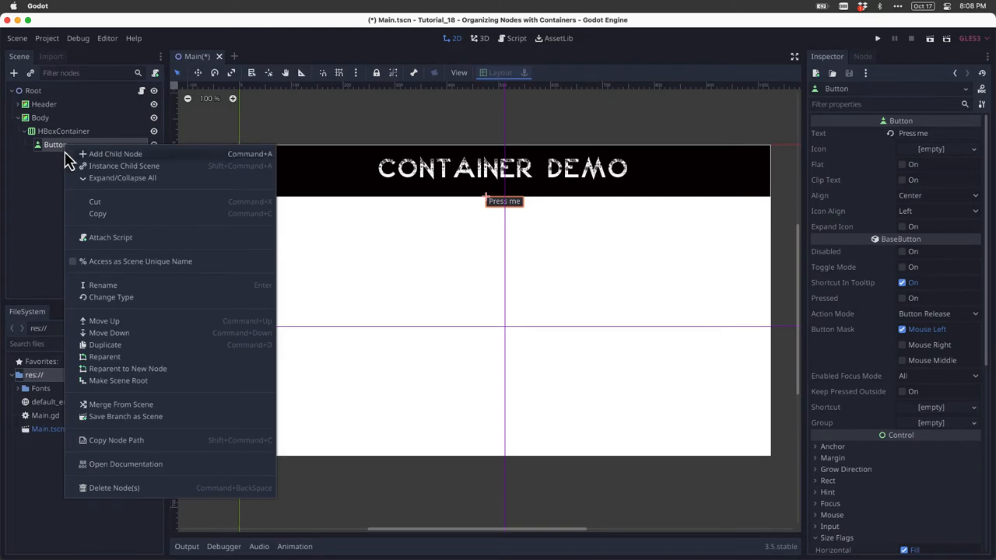
{"action": "left_click", "coordinate": [103, 345]}
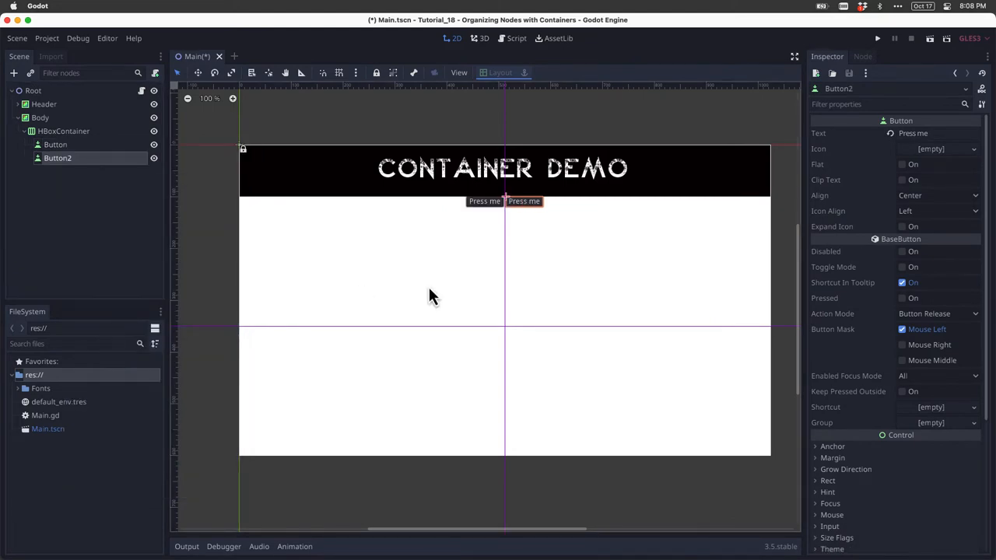
{"action": "mouse_move", "coordinate": [458, 290]}
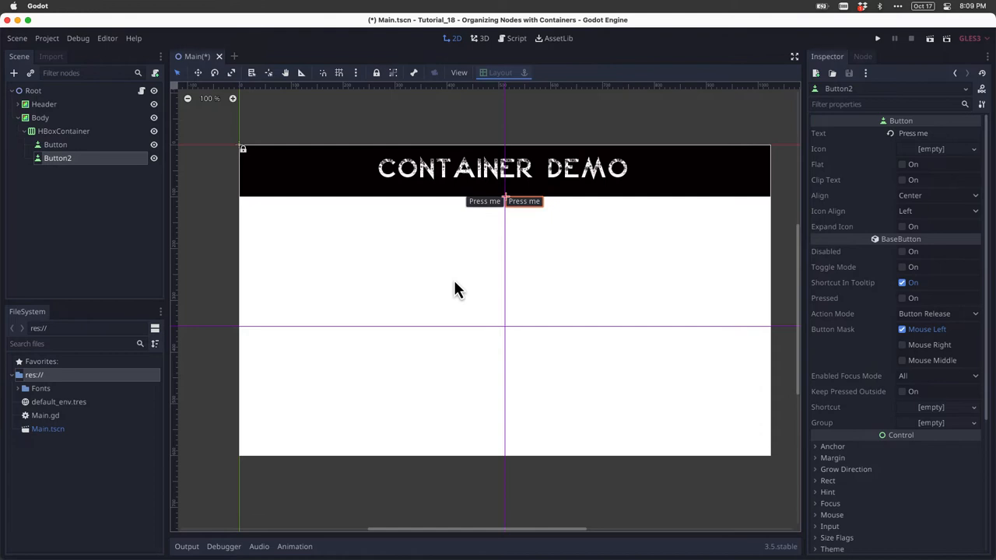
{"action": "mouse_move", "coordinate": [491, 214]}
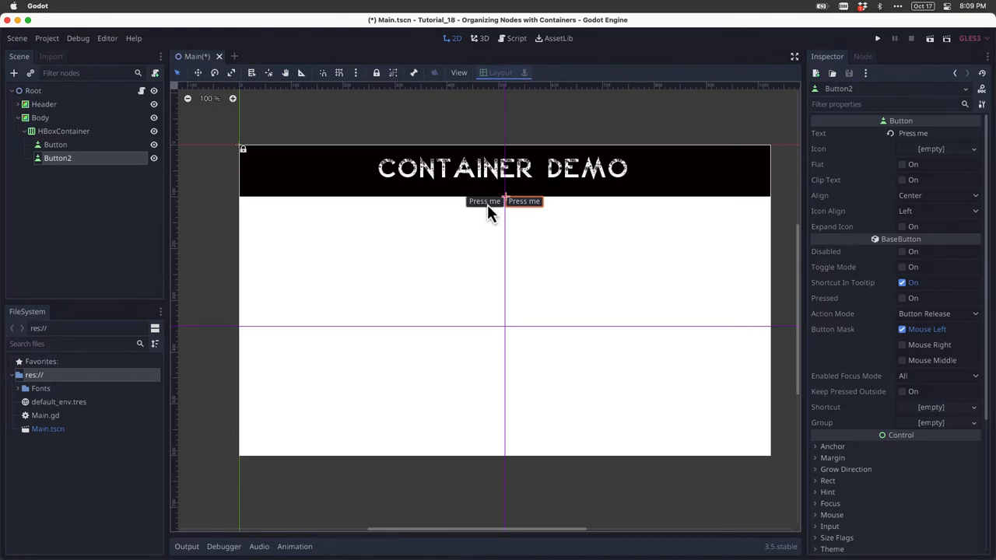
{"action": "left_click", "coordinate": [56, 143]}
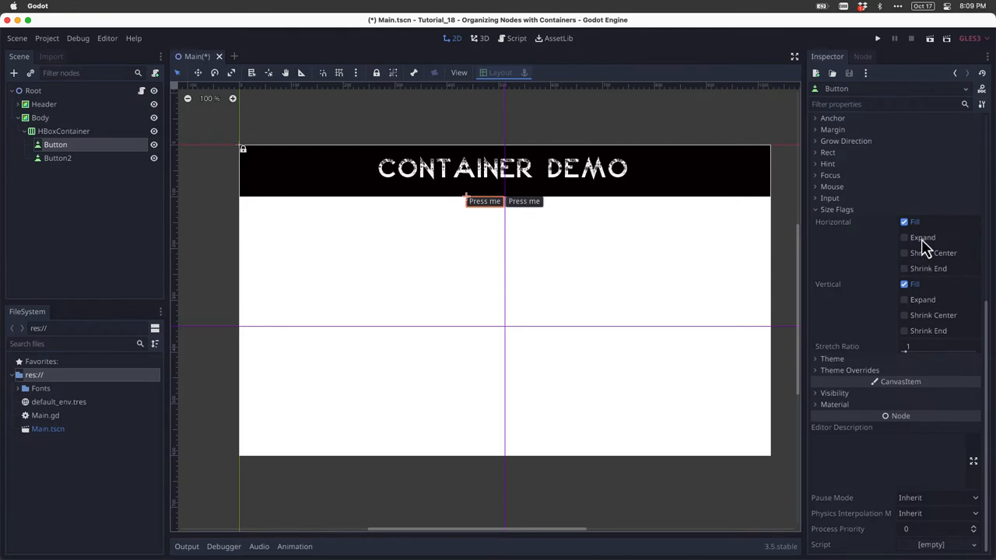
Enable the Horizontal Expand size flag on Button and Button2.
{"action": "left_click", "coordinate": [905, 237]}
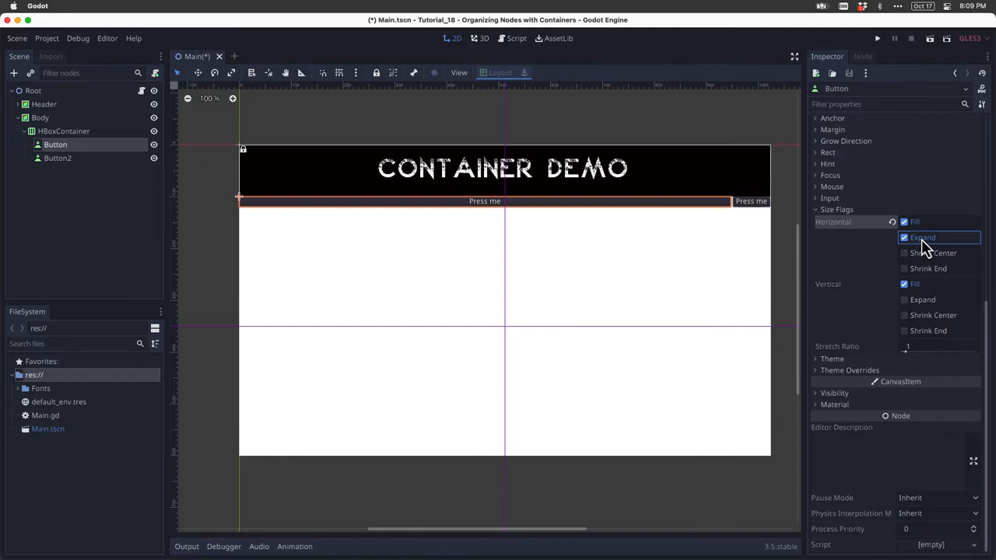
{"action": "left_click", "coordinate": [57, 159]}
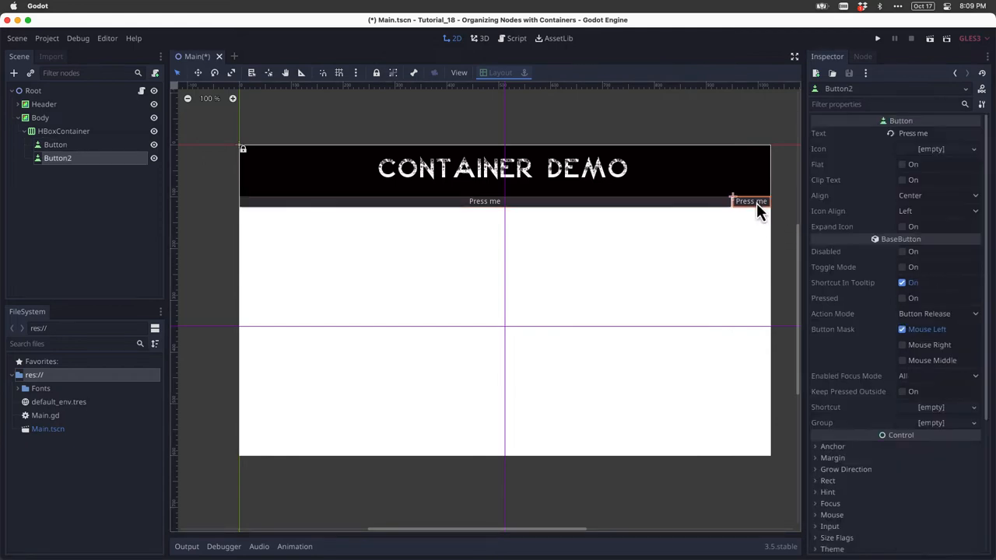
{"action": "scroll", "scroll_direction": "down", "scroll_amount": 3}
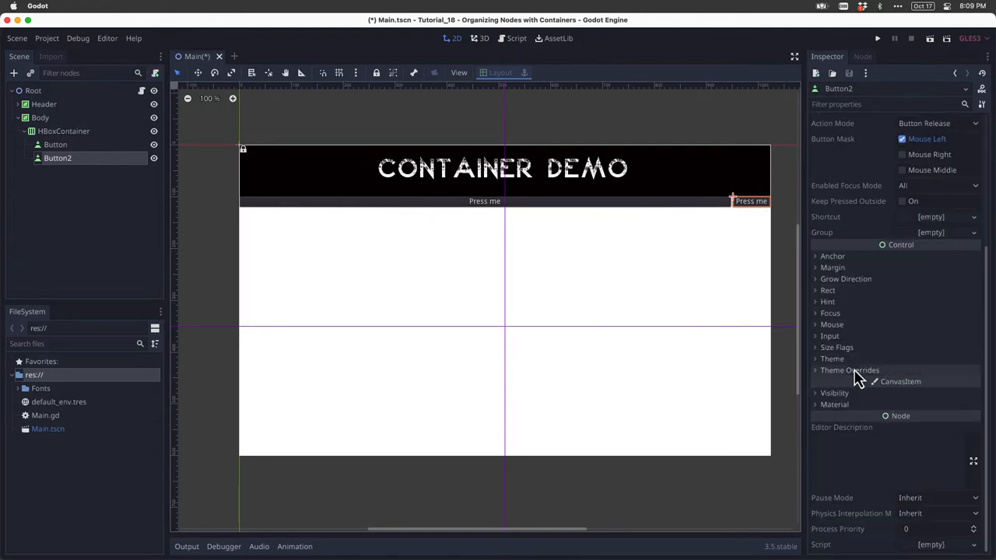
{"action": "left_click", "coordinate": [838, 347]}
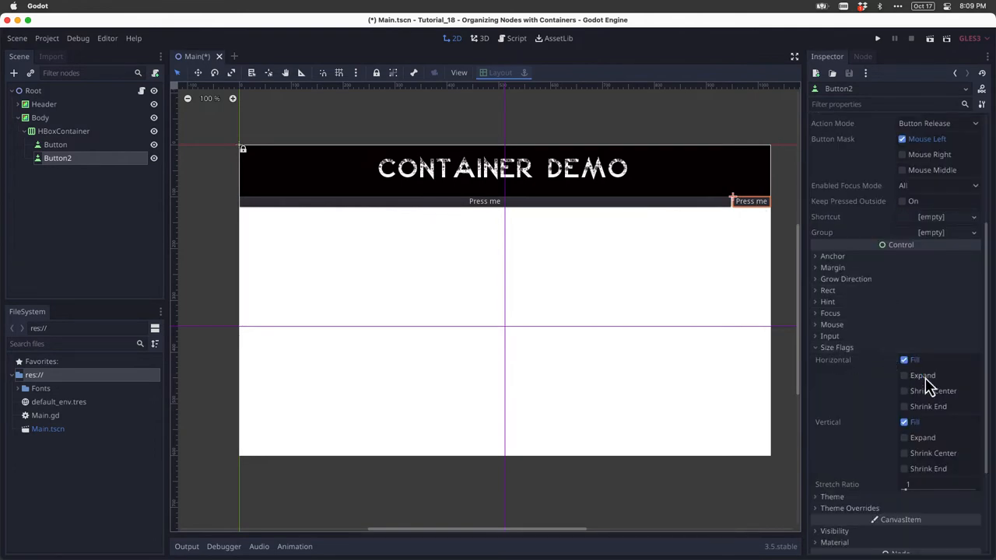
{"action": "left_click", "coordinate": [902, 375]}
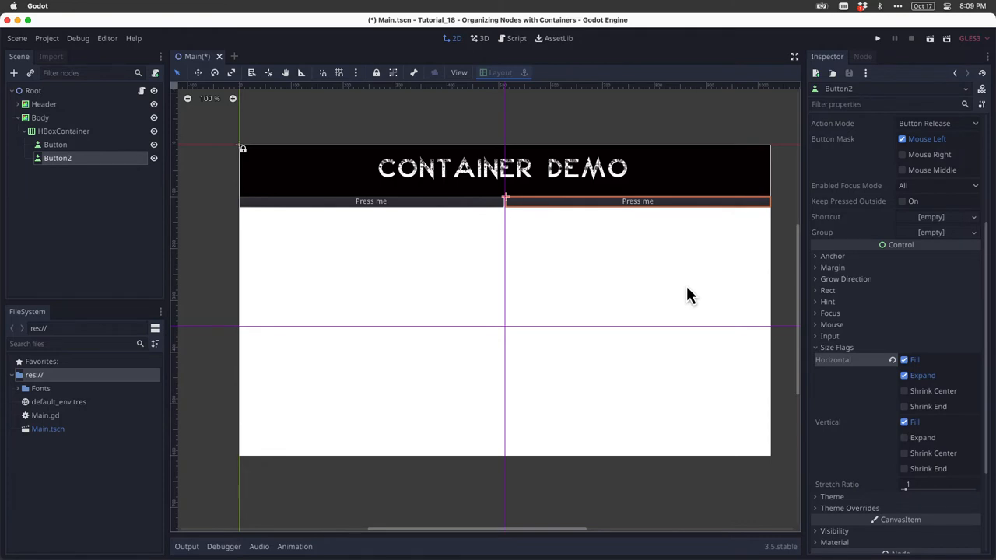
{"action": "left_click", "coordinate": [40, 118]}
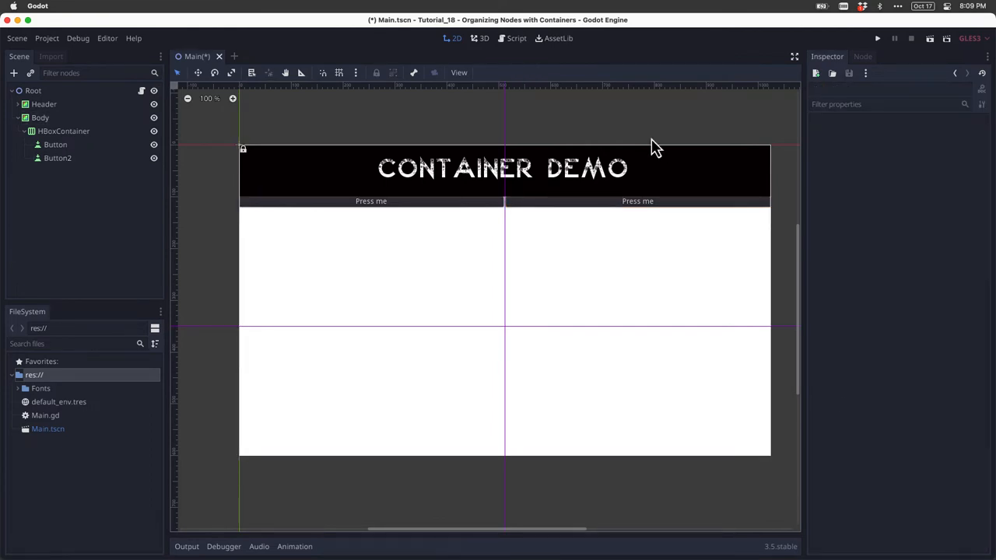
Duplicate Button2 to add a third Press me button.
{"action": "left_click", "coordinate": [58, 158]}
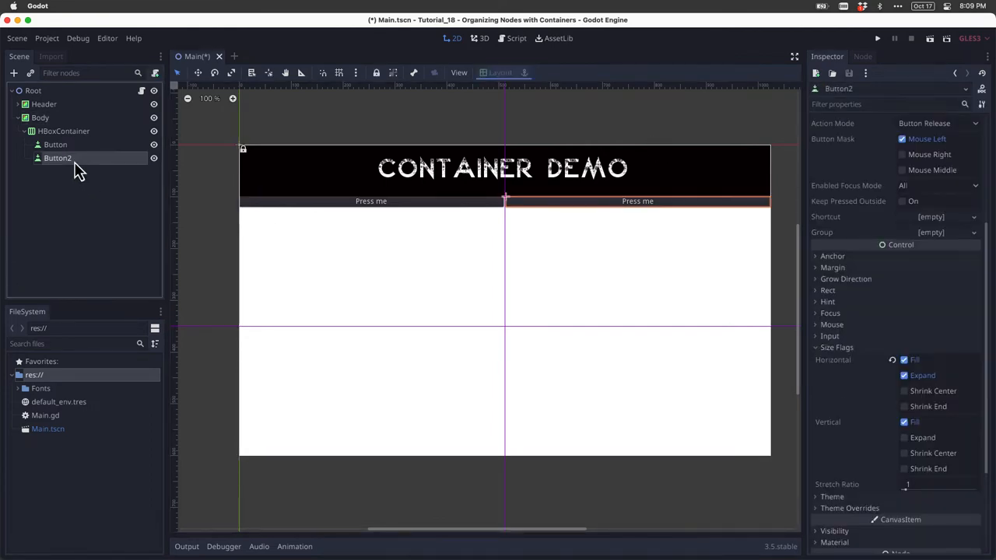
{"action": "right_click", "coordinate": [58, 159]}
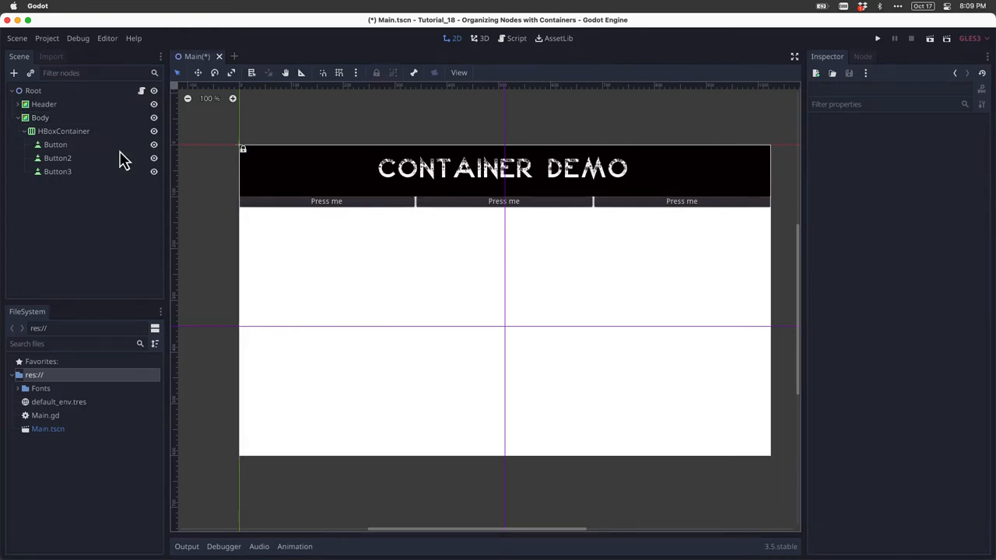
{"action": "mouse_move", "coordinate": [64, 130]}
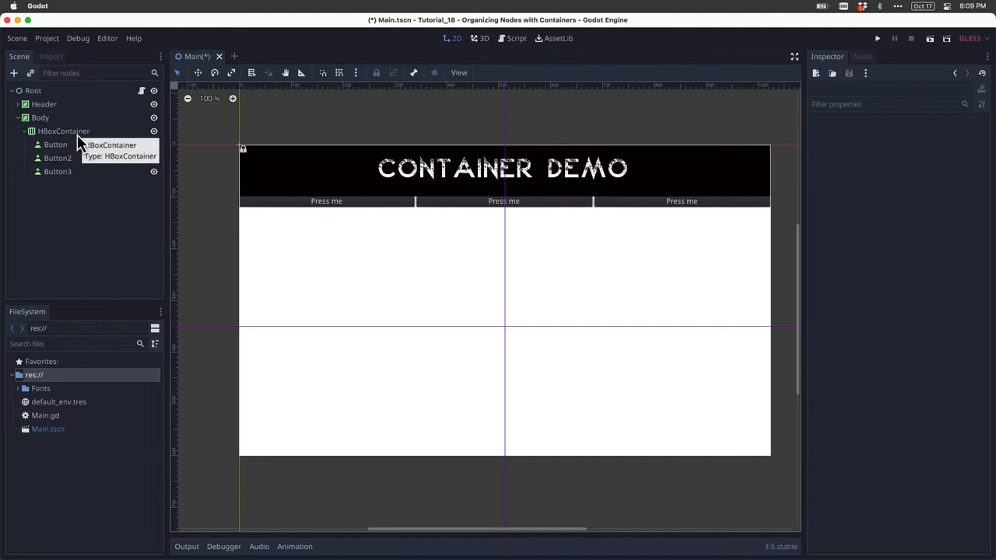
Try the HBoxContainer Separation override at 6, 40 and 100, then reset it to 0.
{"action": "left_click", "coordinate": [64, 131]}
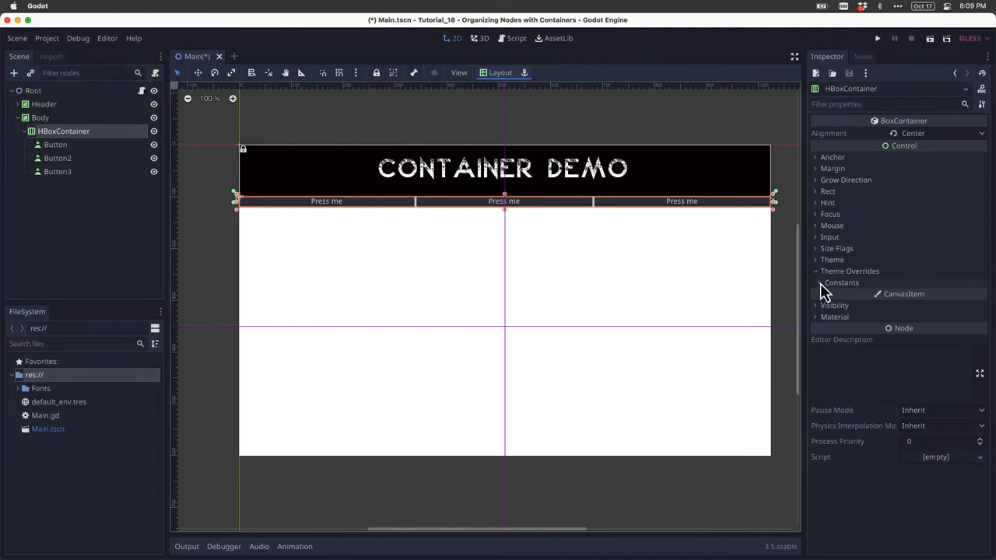
{"action": "left_click", "coordinate": [824, 295]}
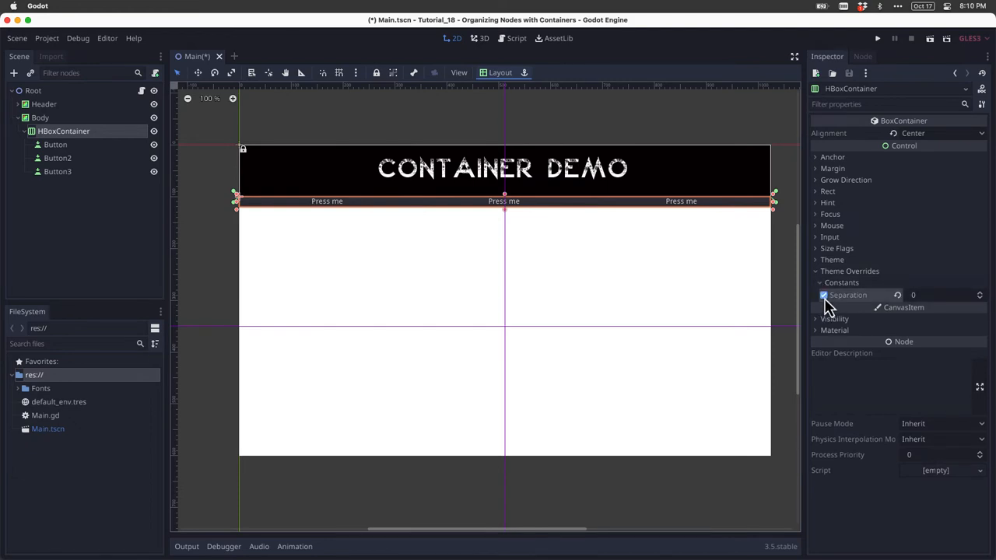
{"action": "mouse_move", "coordinate": [934, 314]}
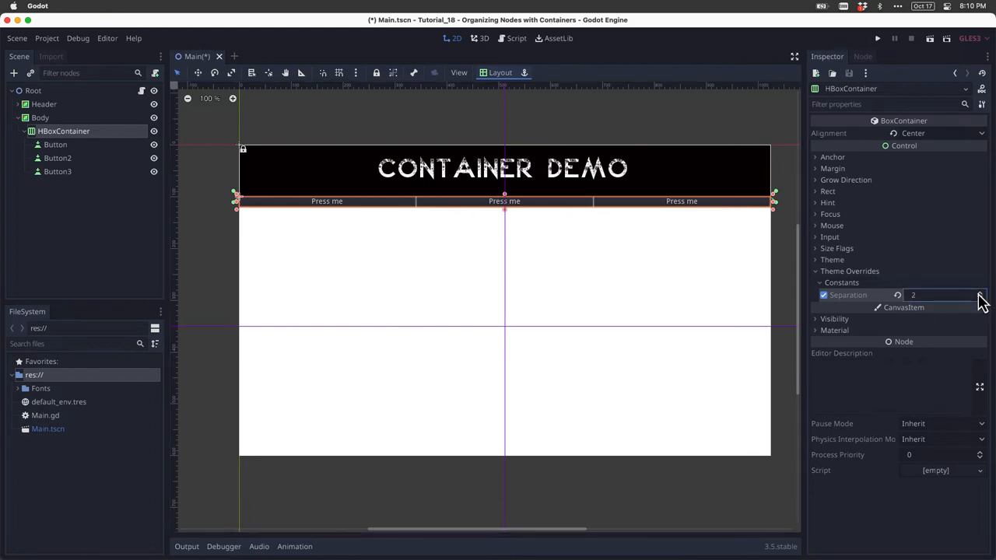
{"action": "type", "text": "6"}
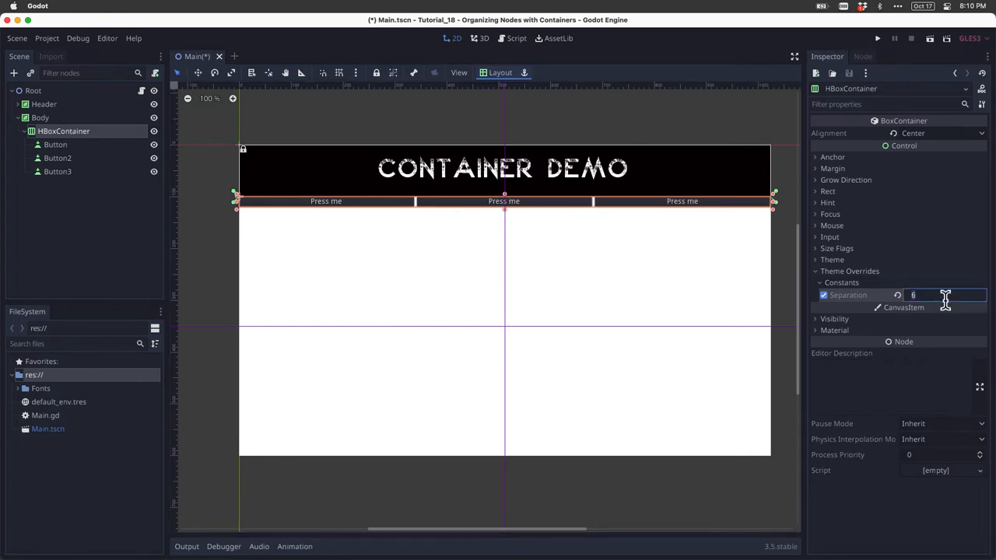
{"action": "type", "text": "40"}
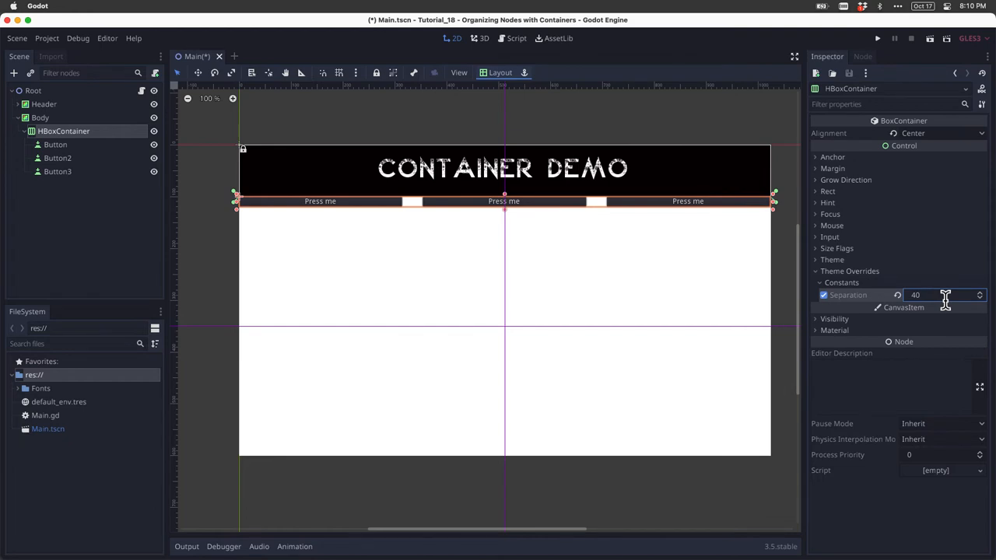
{"action": "left_click", "coordinate": [947, 295]}
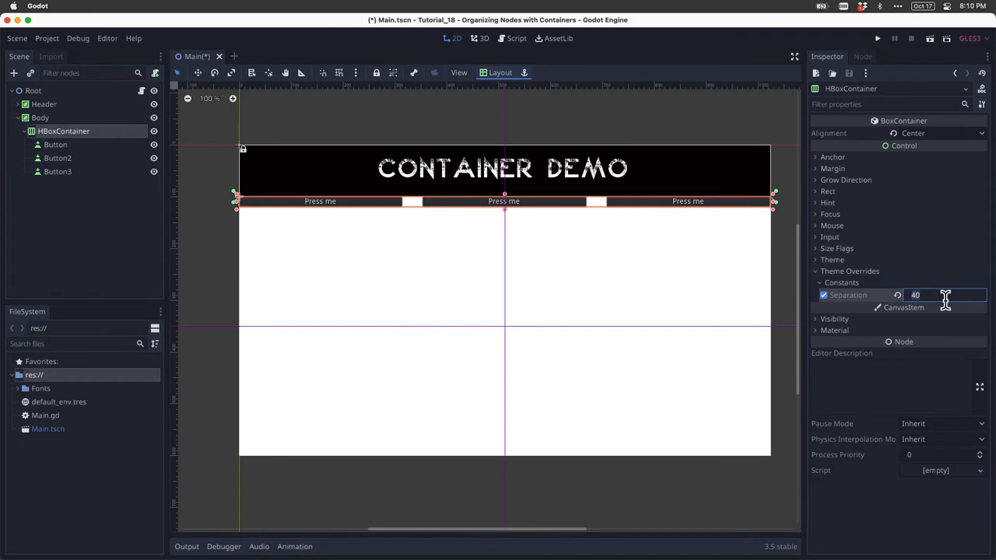
{"action": "type", "text": "100"}
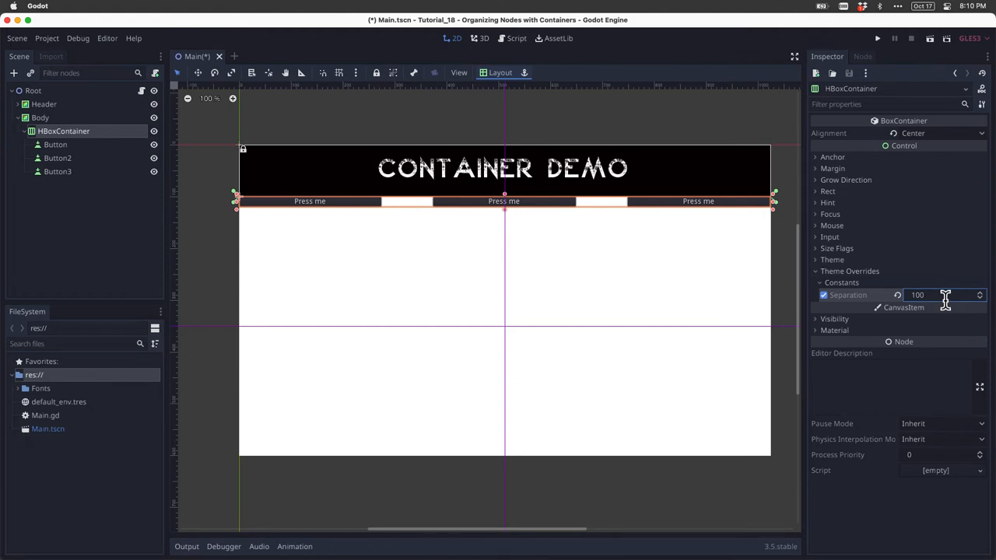
{"action": "type", "text": "0"}
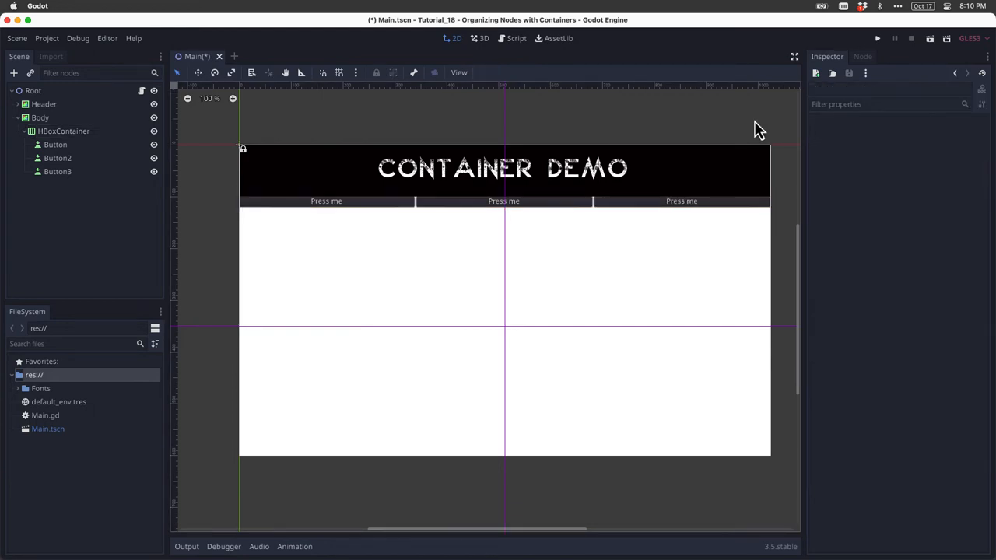
{"action": "mouse_move", "coordinate": [109, 140]}
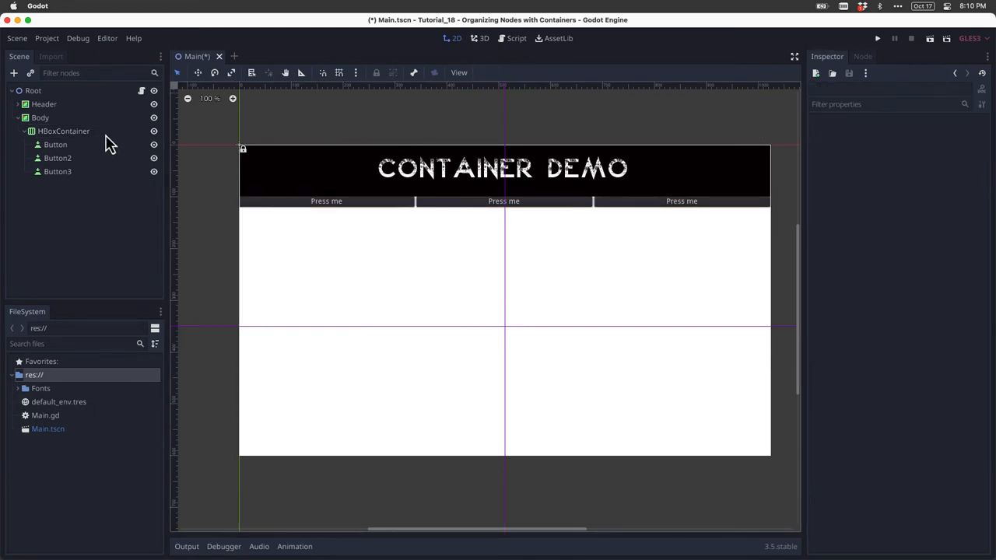
Select the HBoxContainer to show its properties in the Inspector.
{"action": "left_click", "coordinate": [64, 131]}
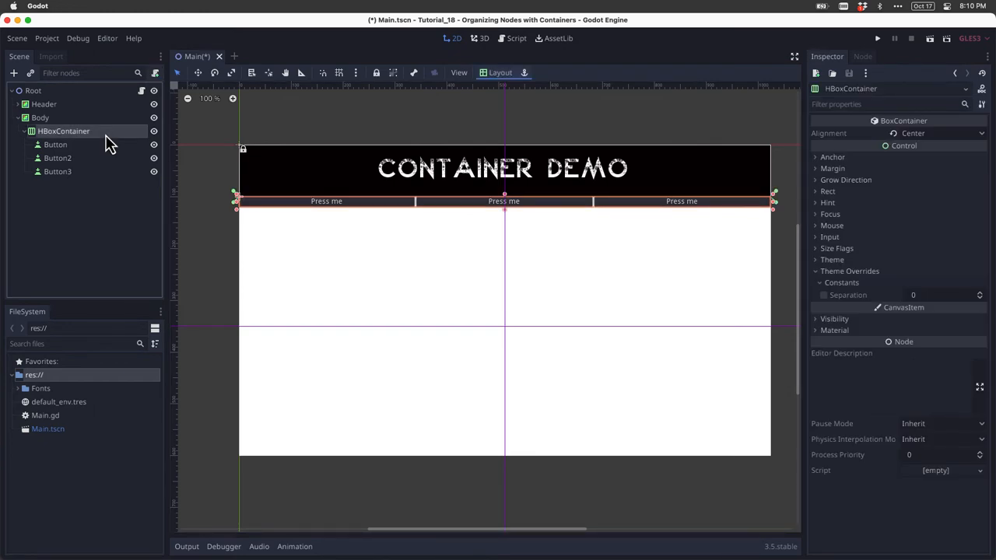
{"action": "mouse_move", "coordinate": [414, 128]}
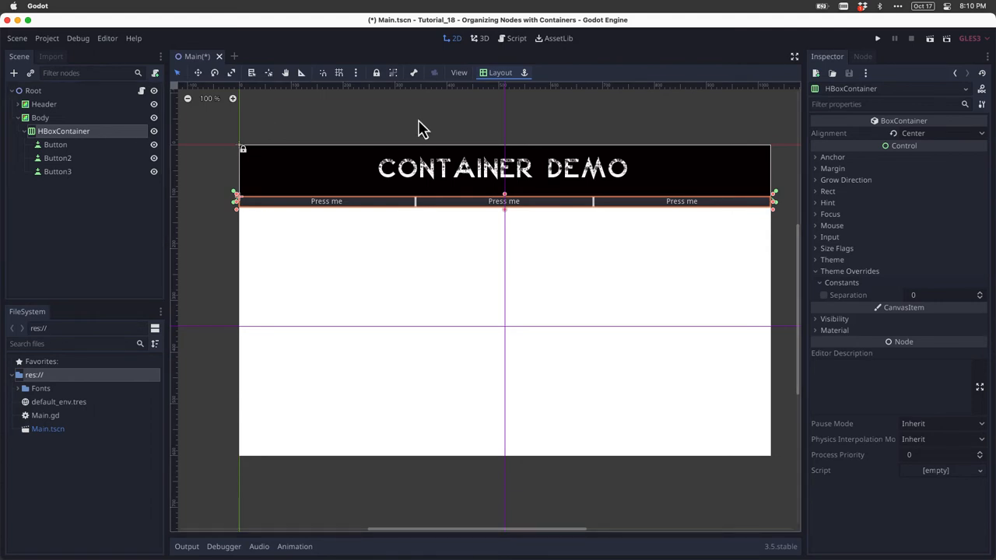
Apply the Full Rect layout preset so the HBoxContainer fills the area below the header.
{"action": "left_click", "coordinate": [499, 72]}
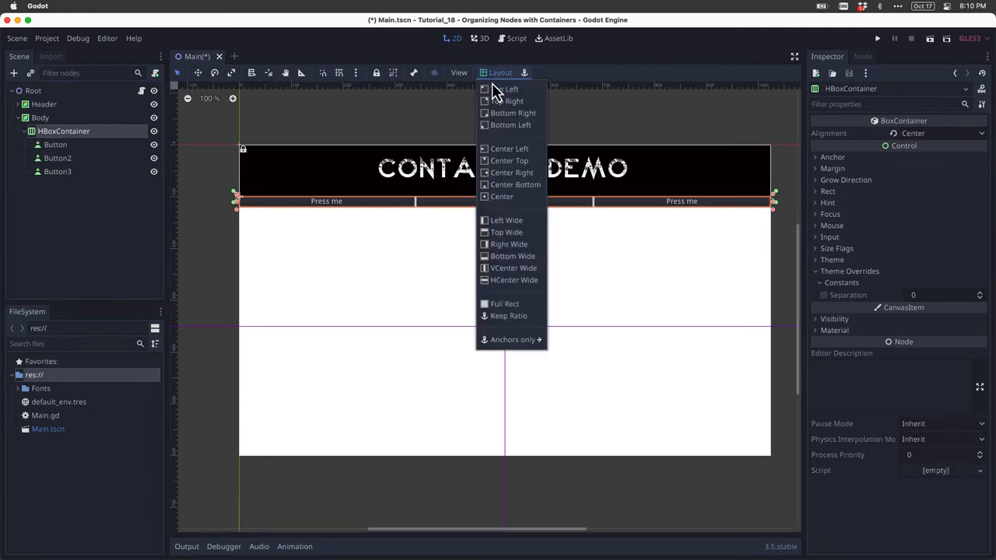
{"action": "left_click", "coordinate": [502, 303]}
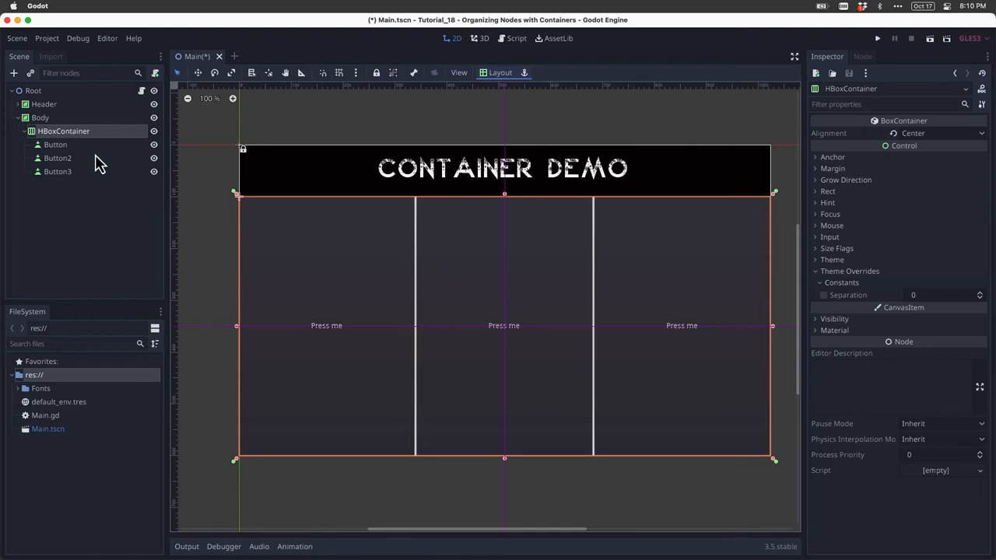
Set vertical size flags to Shrink Center on Button, Button2 and Button3 instead of Fill.
{"action": "left_click", "coordinate": [56, 143]}
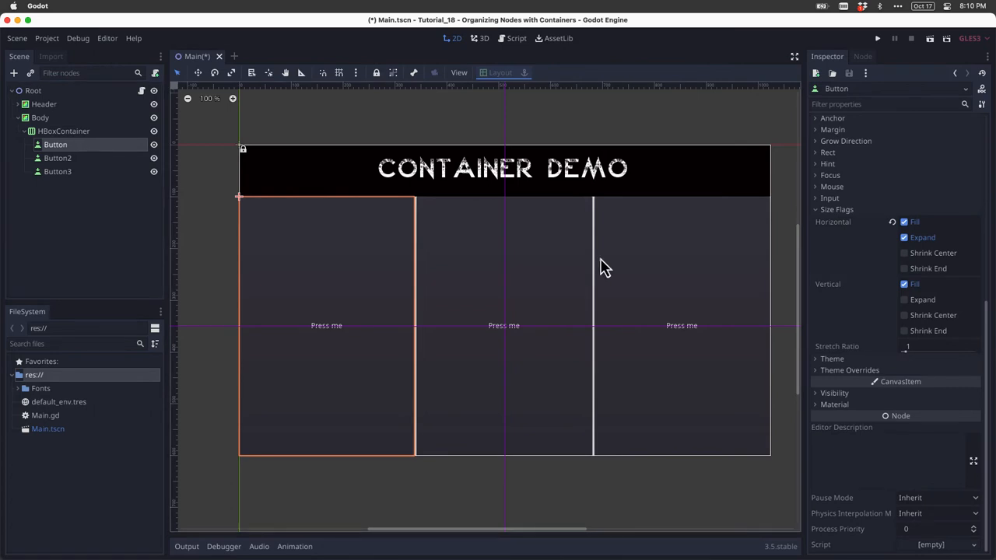
{"action": "mouse_move", "coordinate": [921, 237]}
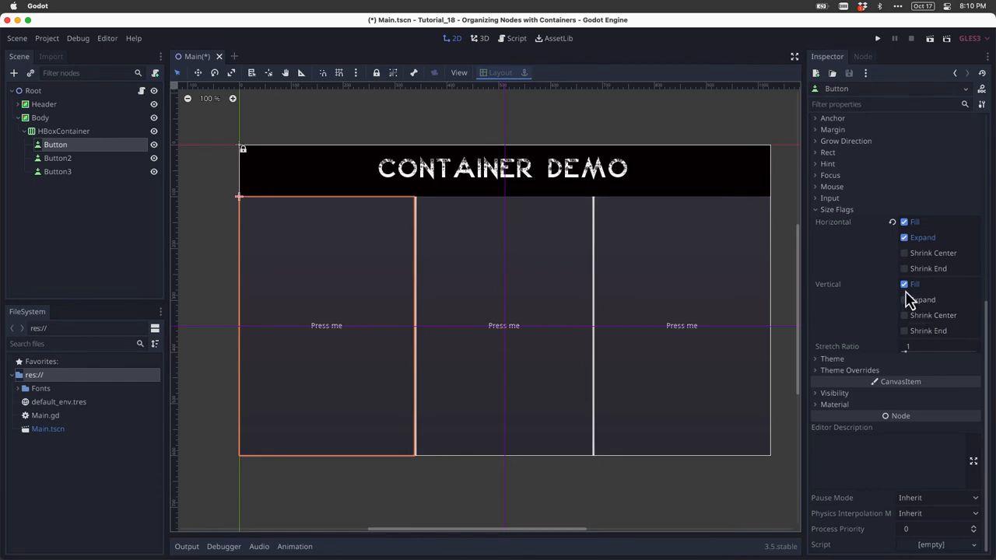
{"action": "left_click", "coordinate": [905, 314]}
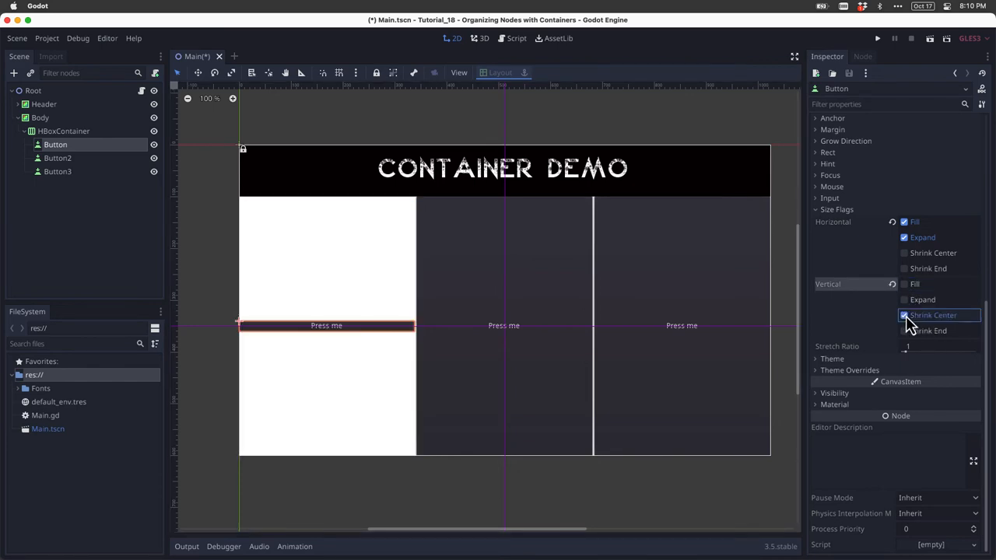
{"action": "left_click", "coordinate": [904, 314]}
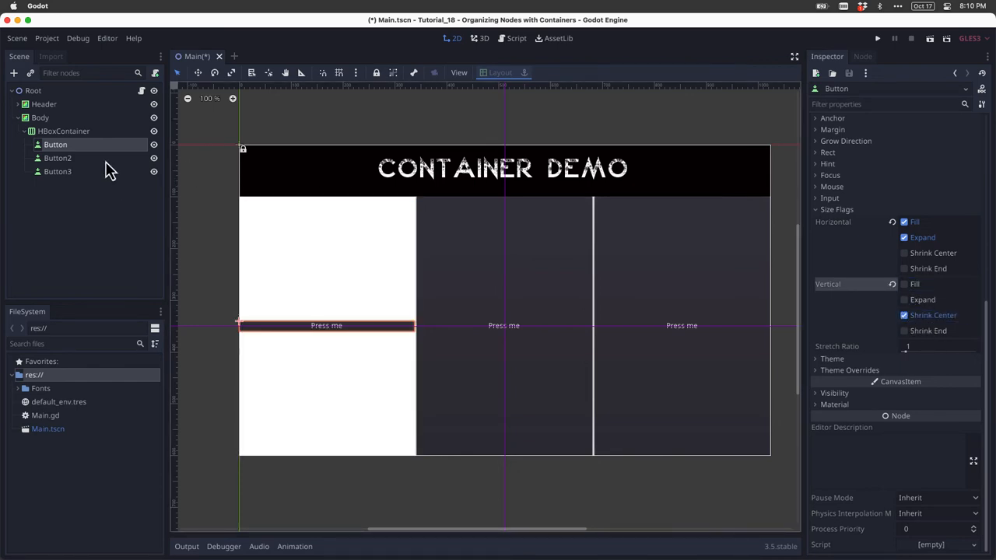
{"action": "left_click", "coordinate": [56, 159]}
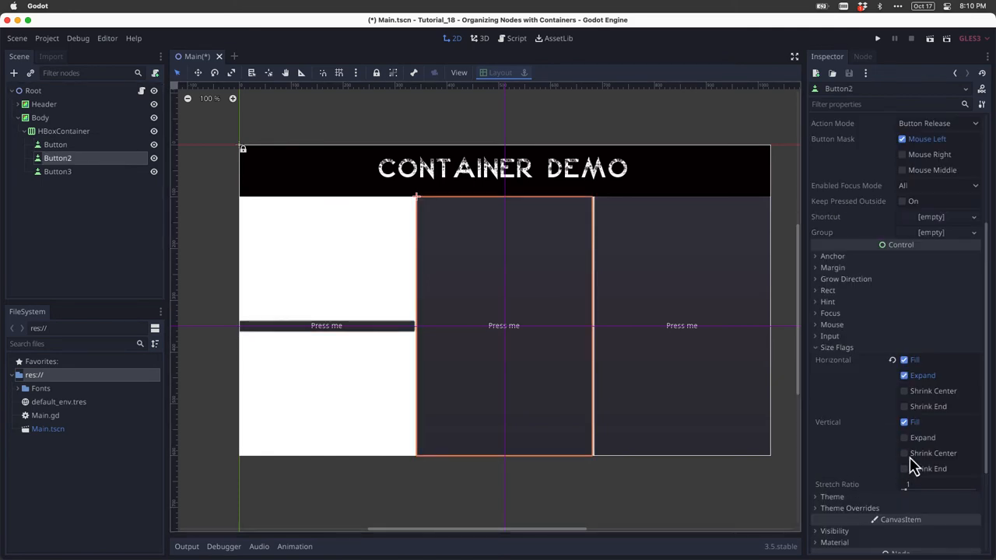
{"action": "left_click", "coordinate": [904, 453]}
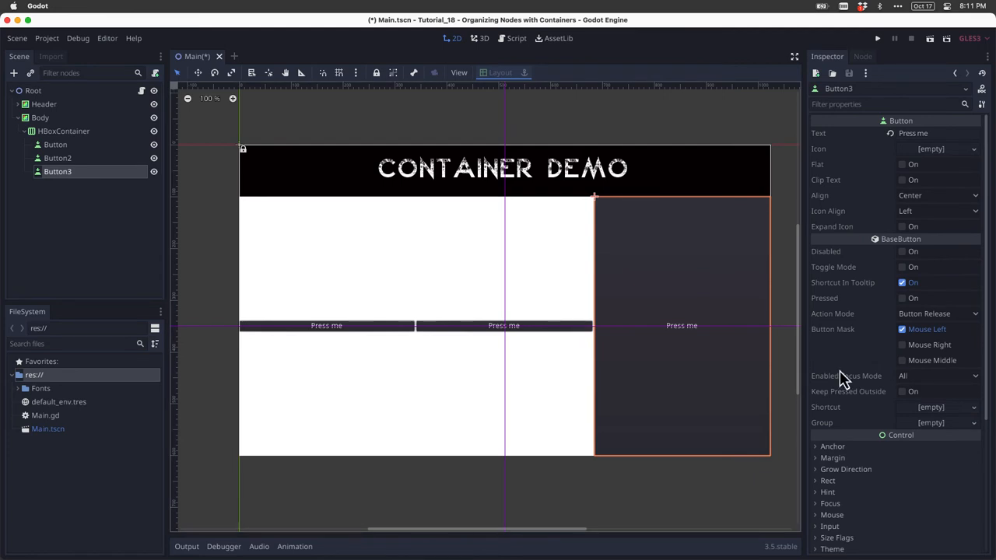
{"action": "scroll", "scroll_direction": "down", "scroll_amount": 3}
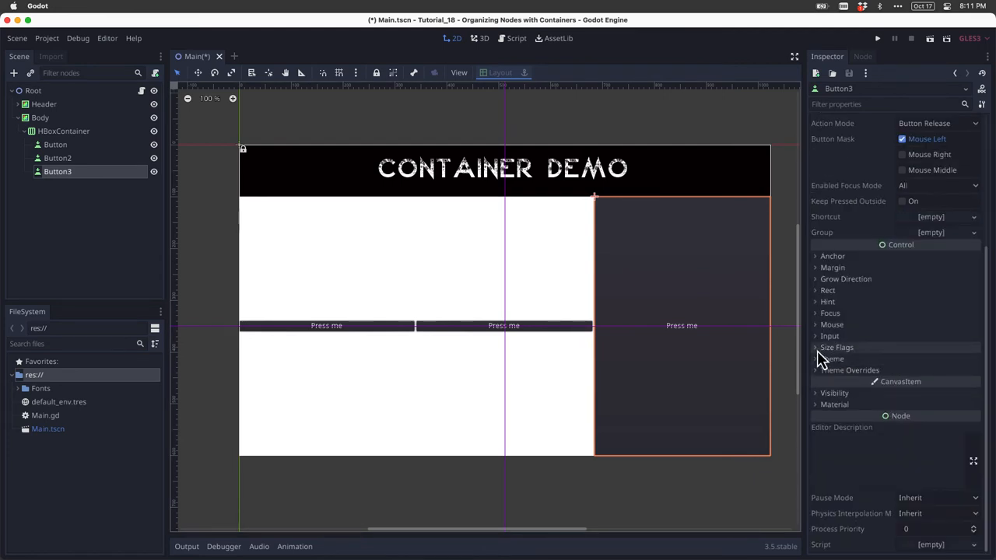
{"action": "left_click", "coordinate": [835, 347]}
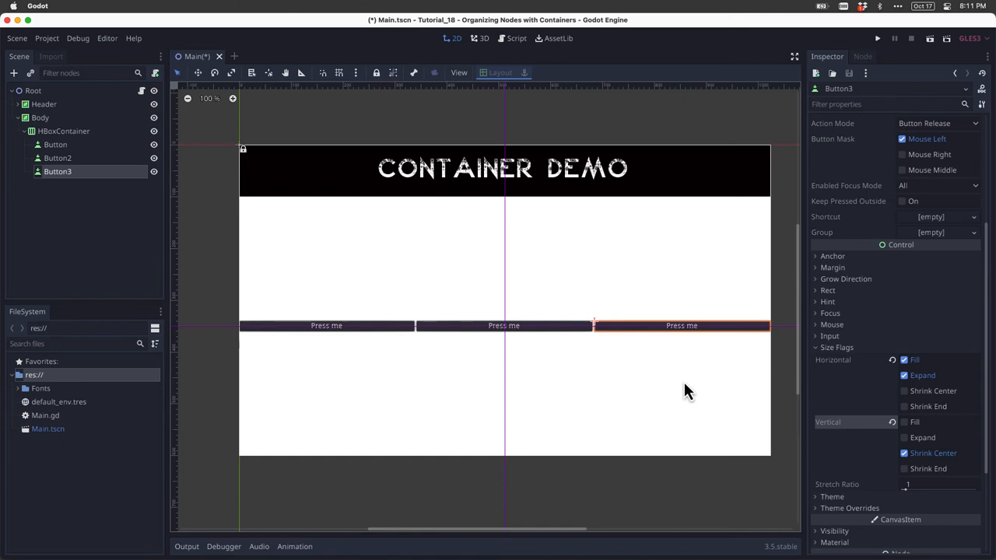
{"action": "mouse_move", "coordinate": [689, 397]}
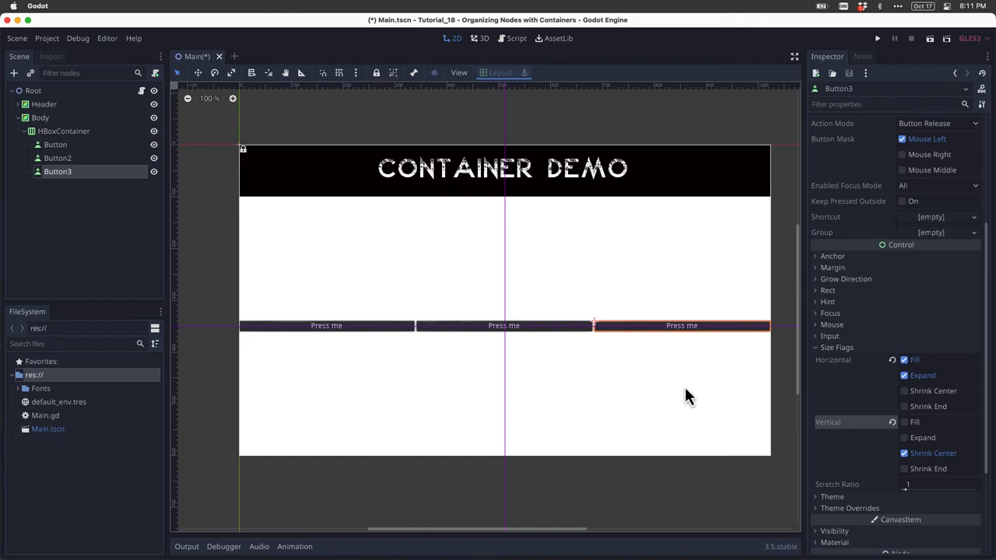
{"action": "mouse_move", "coordinate": [444, 283]}
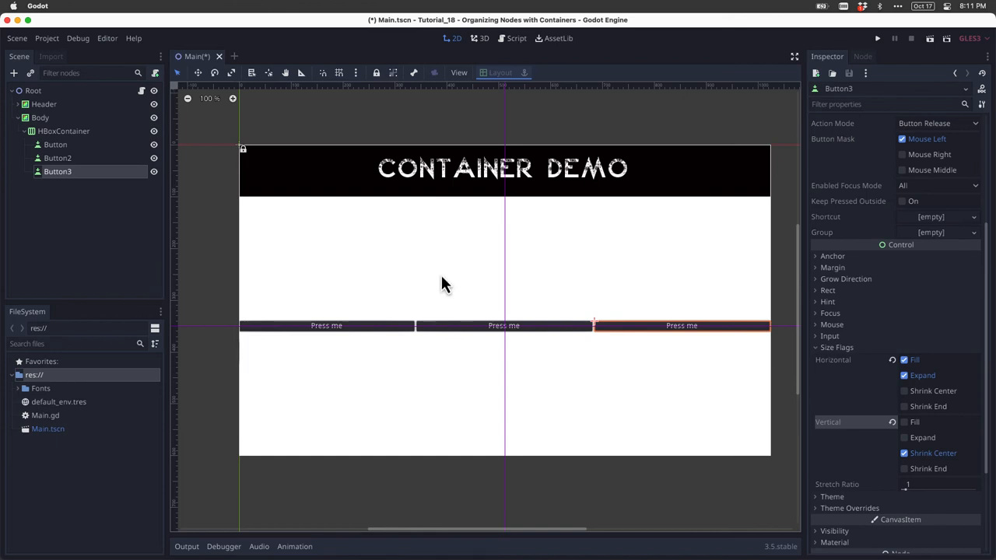
{"action": "mouse_move", "coordinate": [417, 134]}
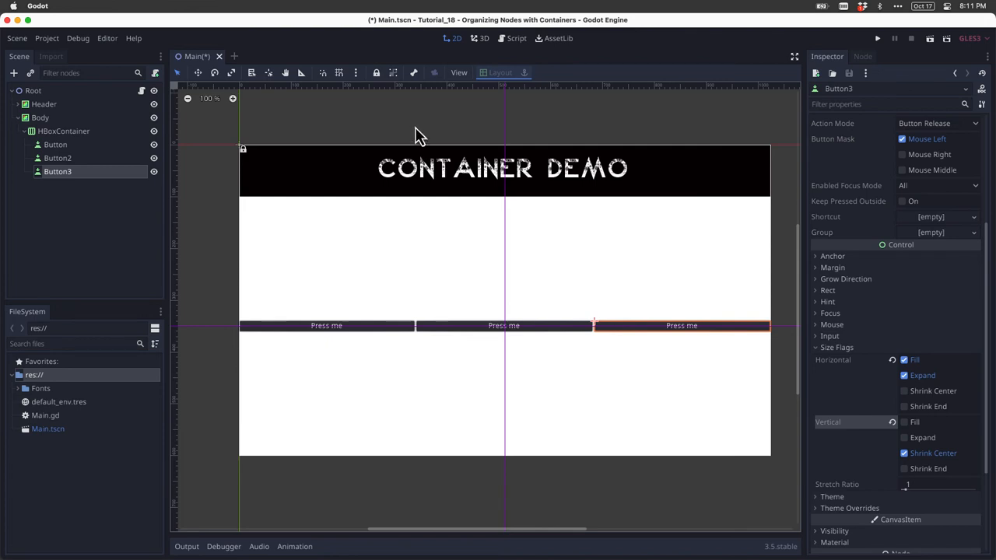
{"action": "mouse_move", "coordinate": [622, 355]}
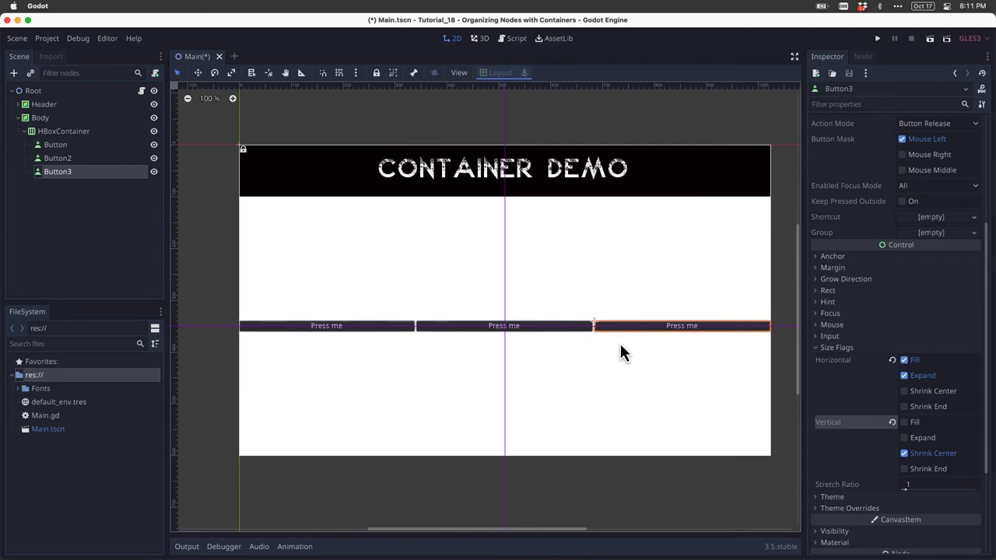
{"action": "mouse_move", "coordinate": [562, 299]}
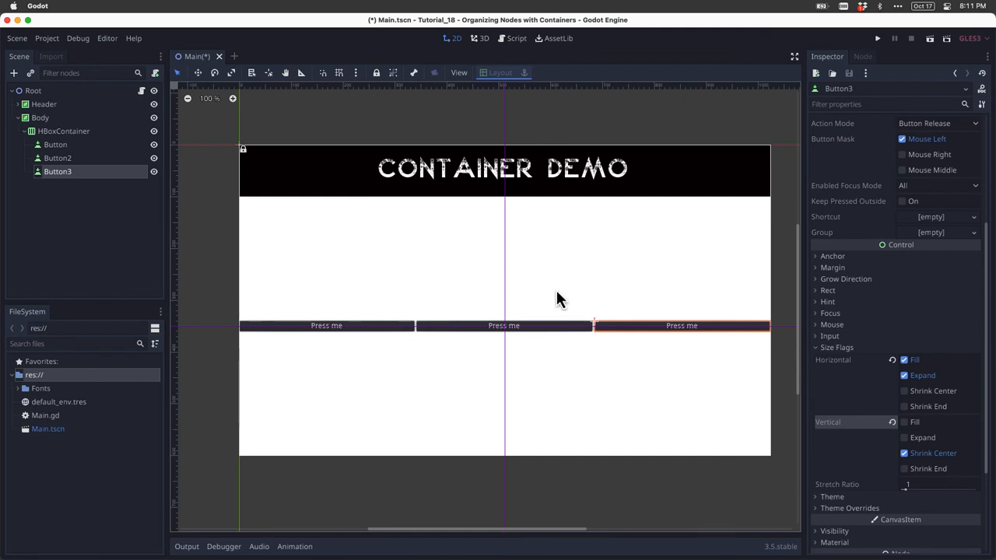
{"action": "mouse_move", "coordinate": [436, 139]}
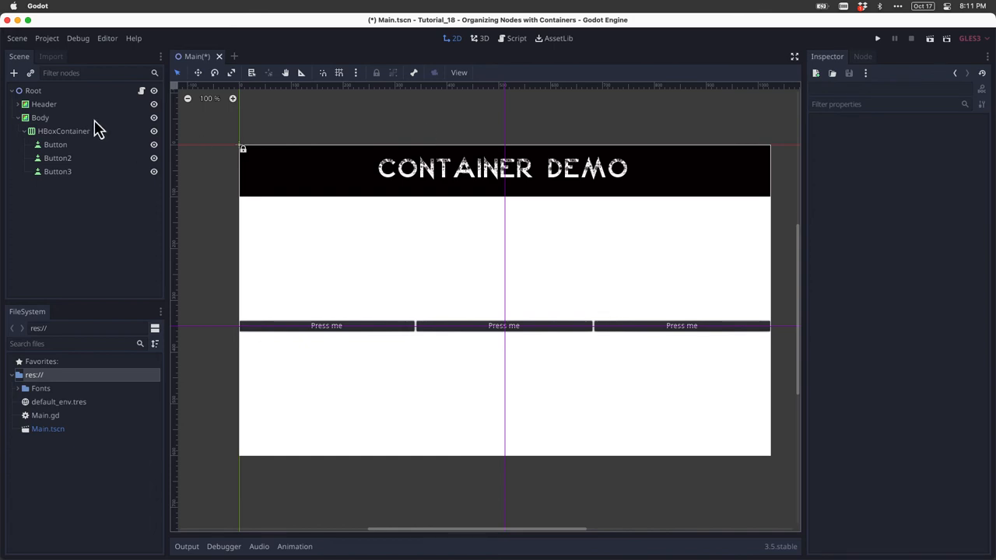
Add a VBoxContainer child node under Body.
{"action": "right_click", "coordinate": [41, 118]}
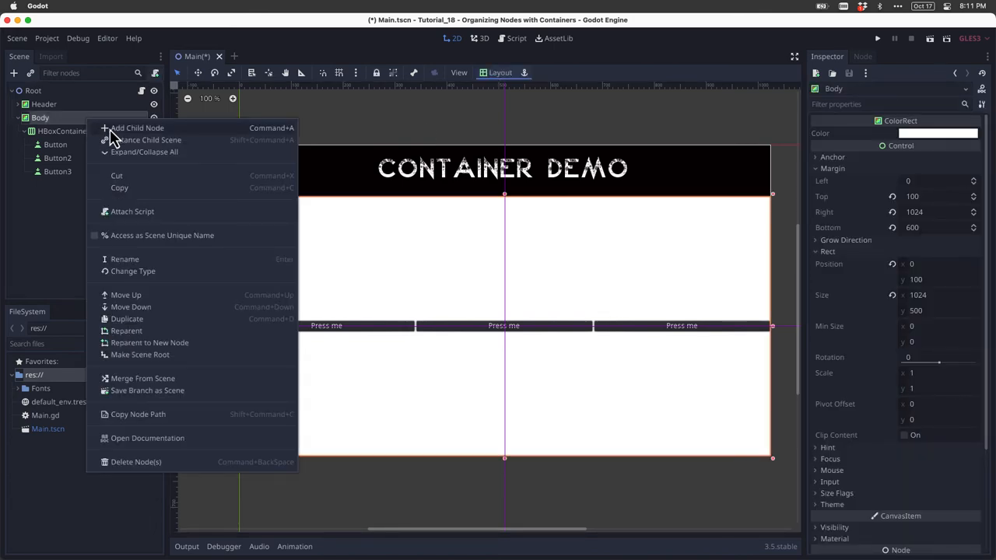
{"action": "left_click", "coordinate": [137, 128]}
{"action": "type", "text": "VB"}
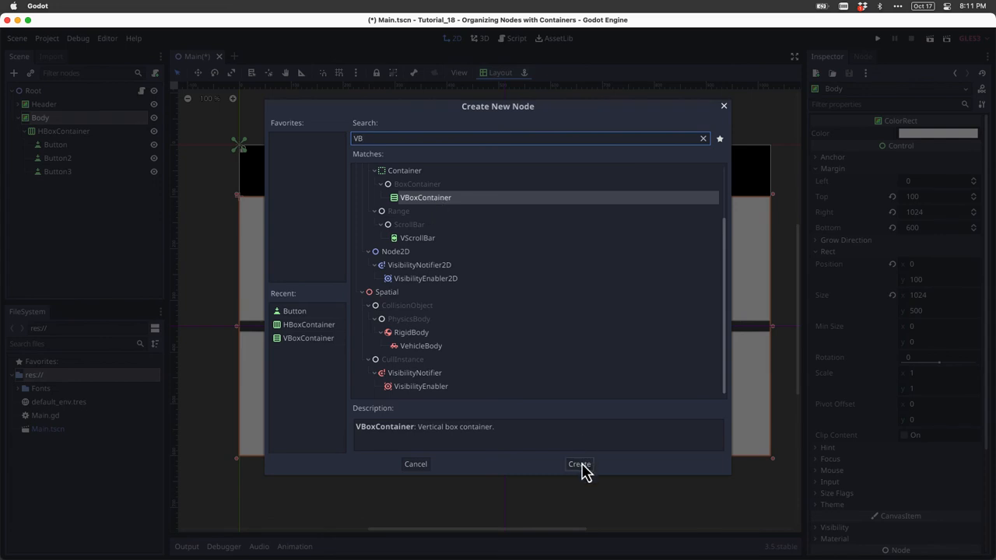
{"action": "left_click", "coordinate": [579, 464]}
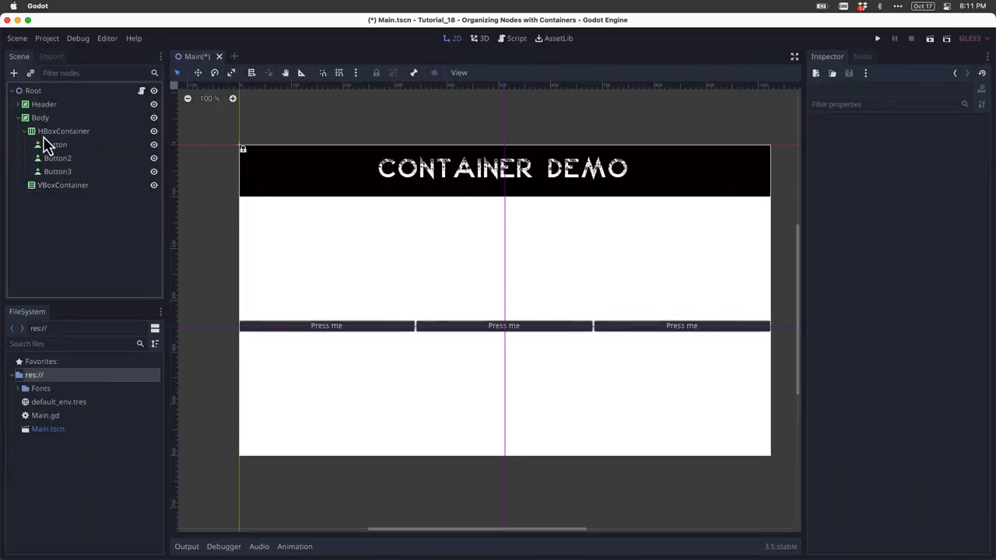
Duplicate the HBoxContainer with its buttons and place both rows inside the VBoxContainer.
{"action": "left_click", "coordinate": [64, 131]}
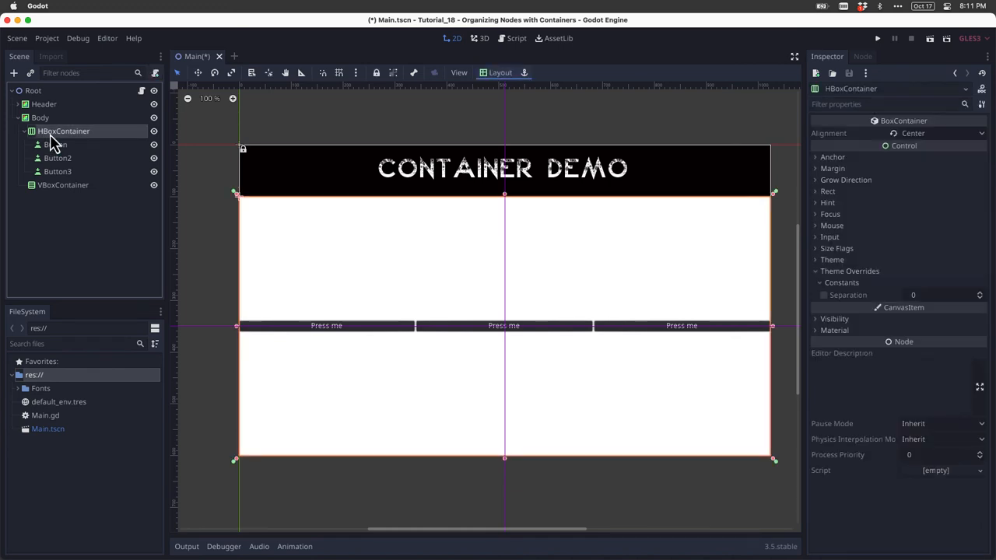
{"action": "right_click", "coordinate": [64, 130]}
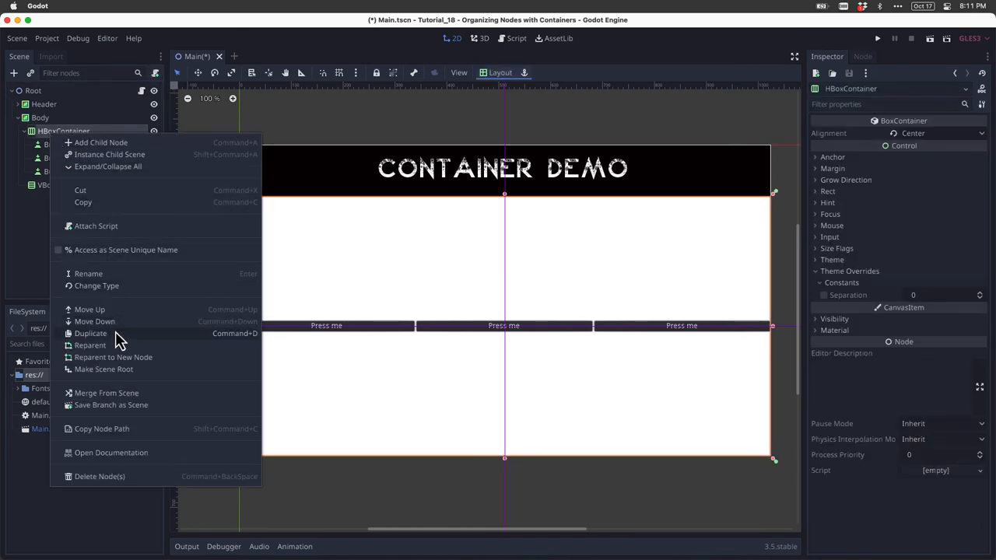
{"action": "left_click", "coordinate": [90, 333]}
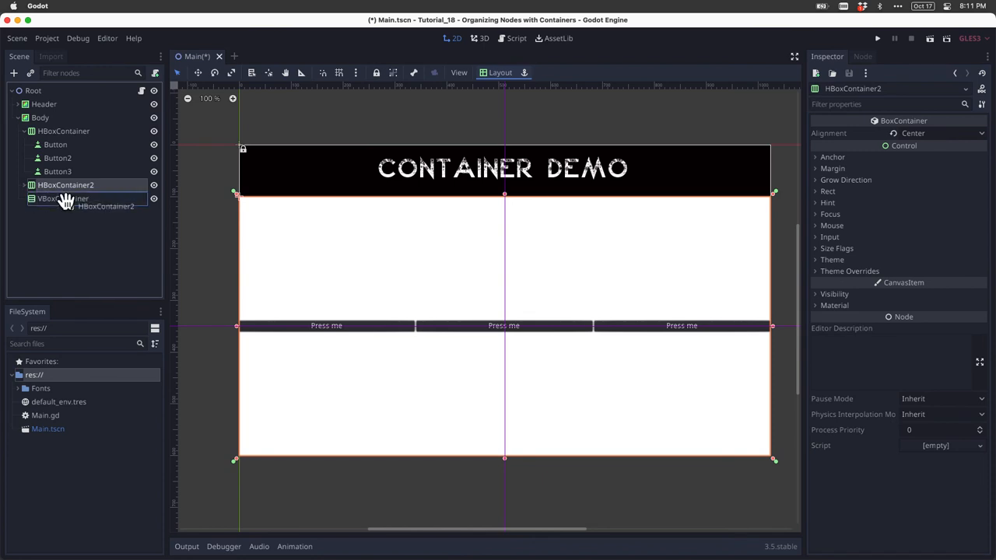
{"action": "left_click", "coordinate": [64, 131]}
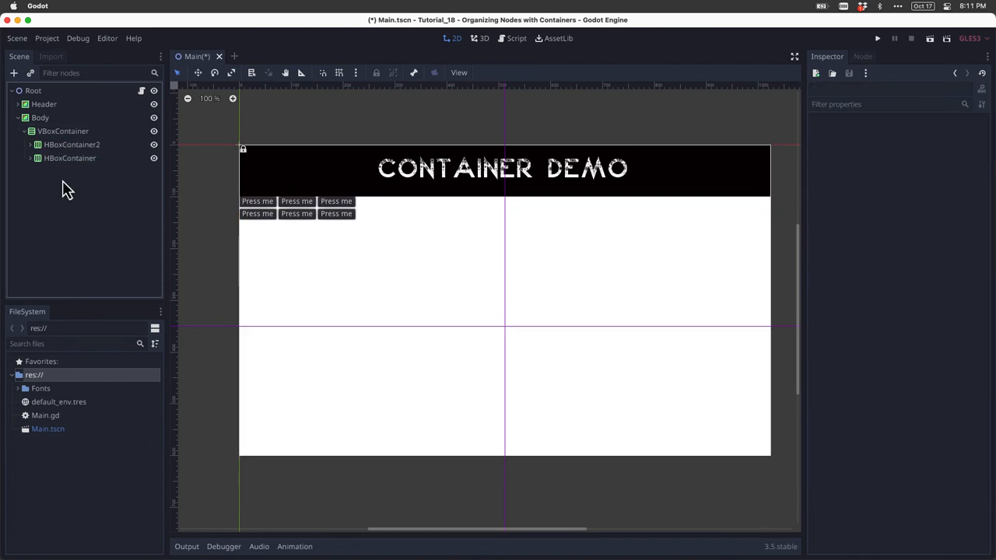
Set the VBoxContainer's Alignment to Center and apply the Full Rect layout preset.
{"action": "left_click", "coordinate": [62, 131]}
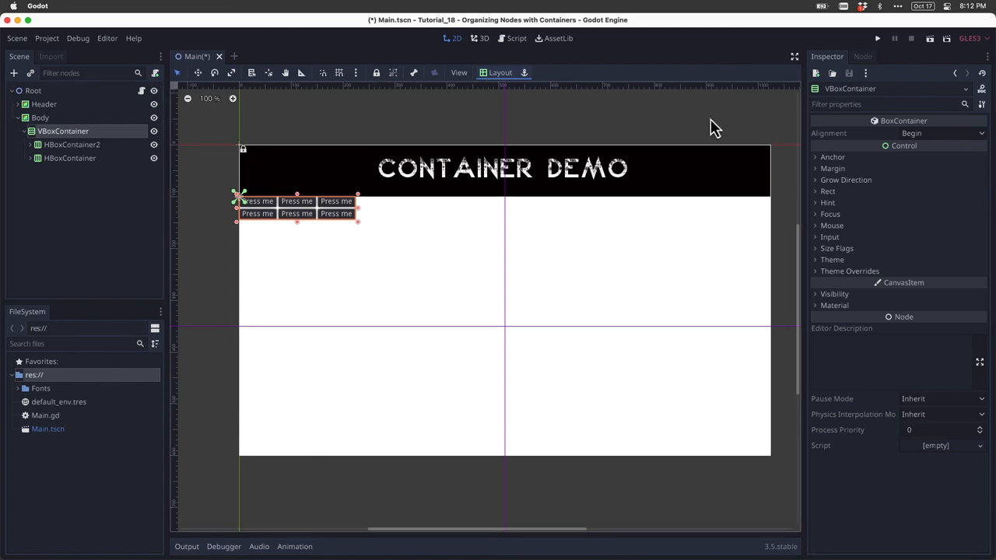
{"action": "left_click", "coordinate": [937, 134]}
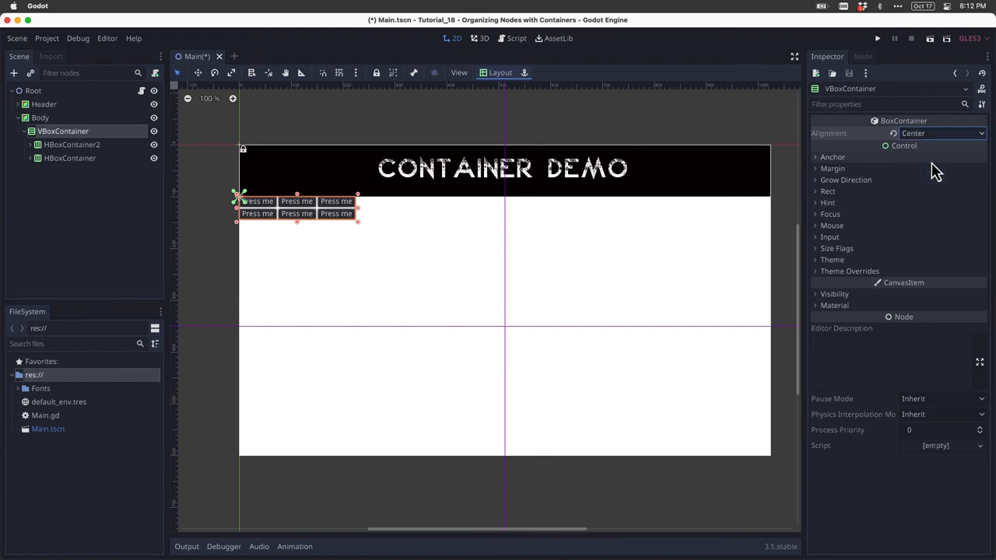
{"action": "left_click", "coordinate": [501, 73]}
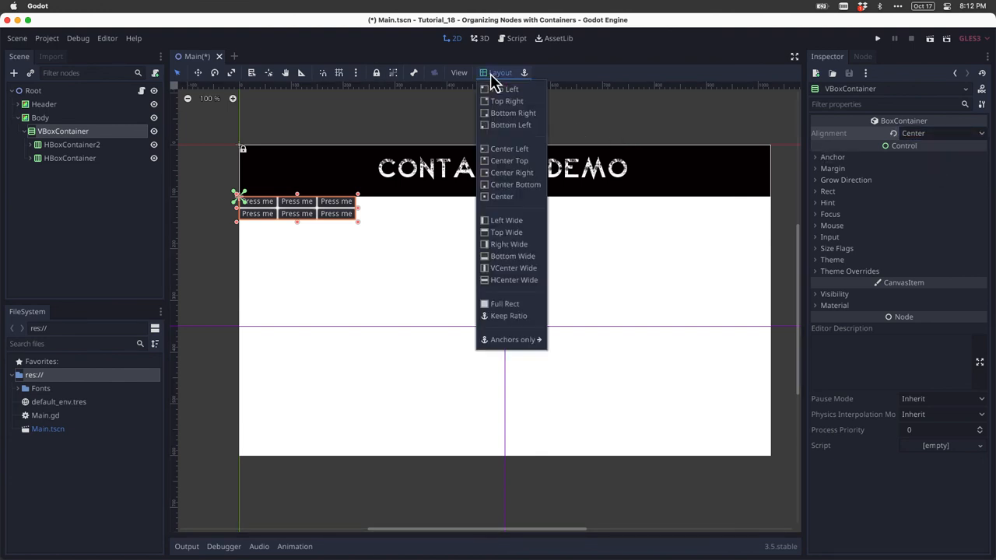
{"action": "left_click", "coordinate": [503, 302]}
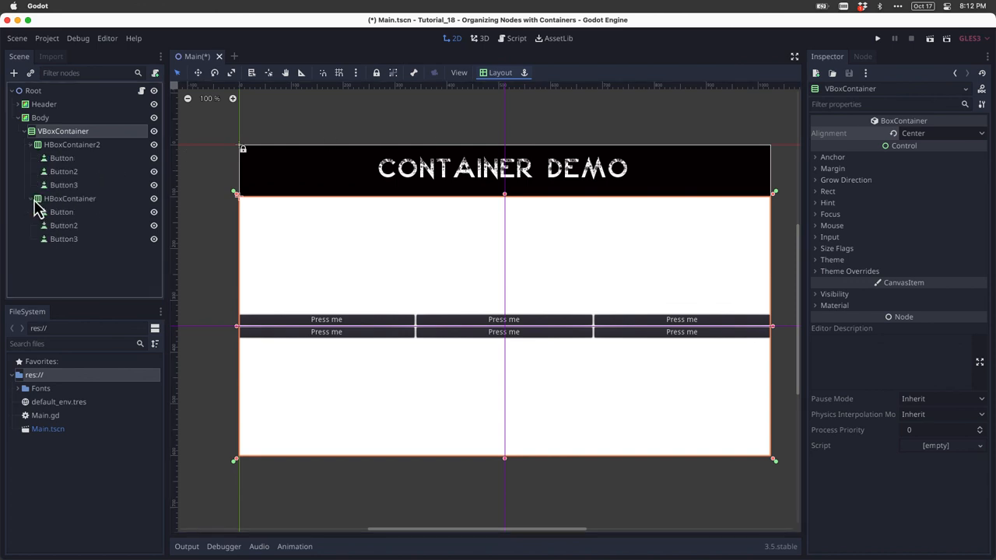
Set vertical Fill and Expand size flags on the buttons.
{"action": "left_click", "coordinate": [60, 159]}
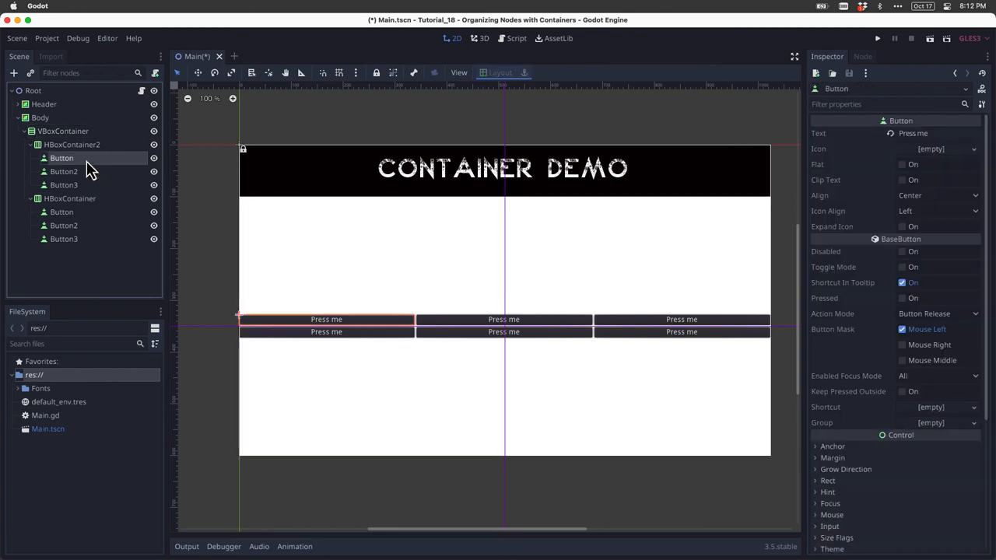
{"action": "scroll", "scroll_direction": "down", "scroll_amount": 3}
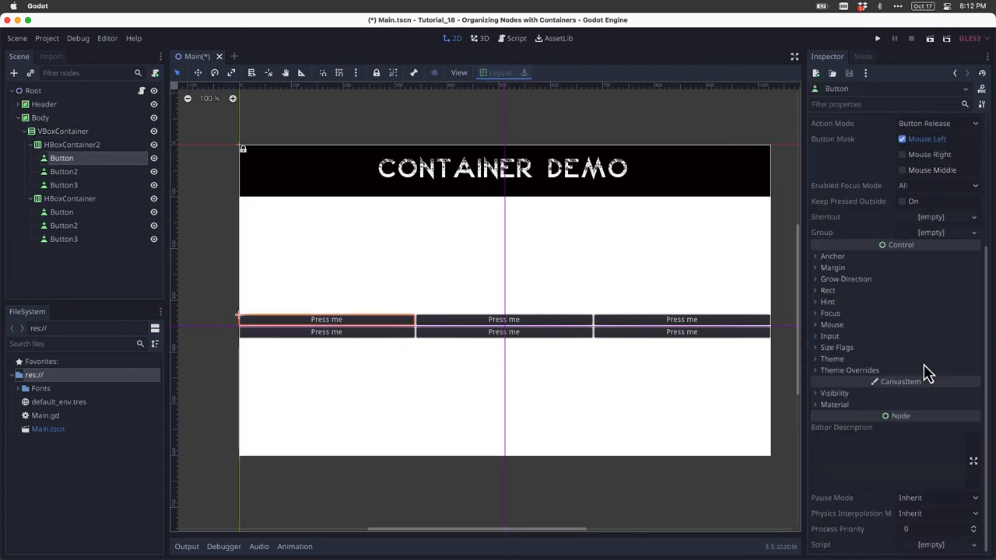
{"action": "left_click", "coordinate": [837, 347]}
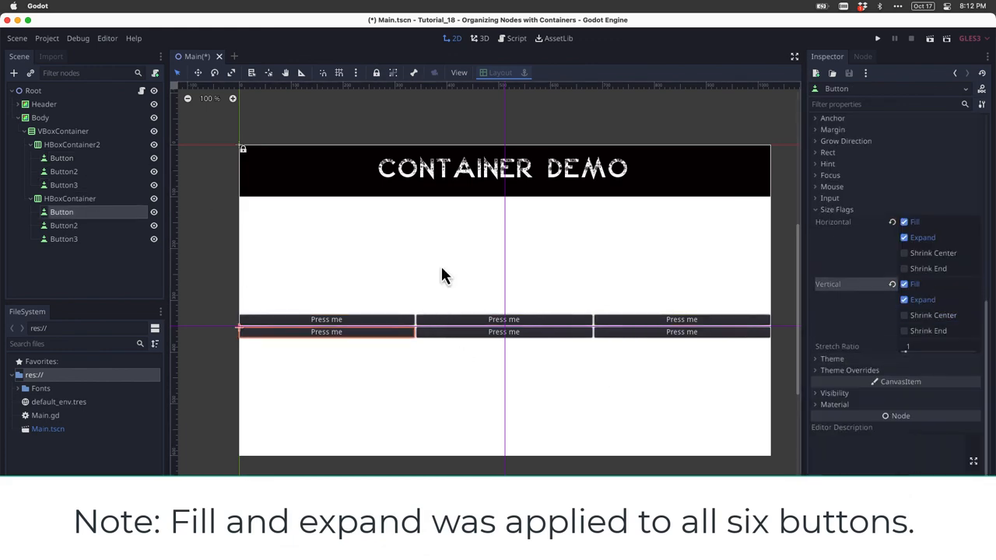
Enable vertical Expand on HBoxContainer2 and HBoxContainer so both rows share the height.
{"action": "left_click", "coordinate": [72, 143]}
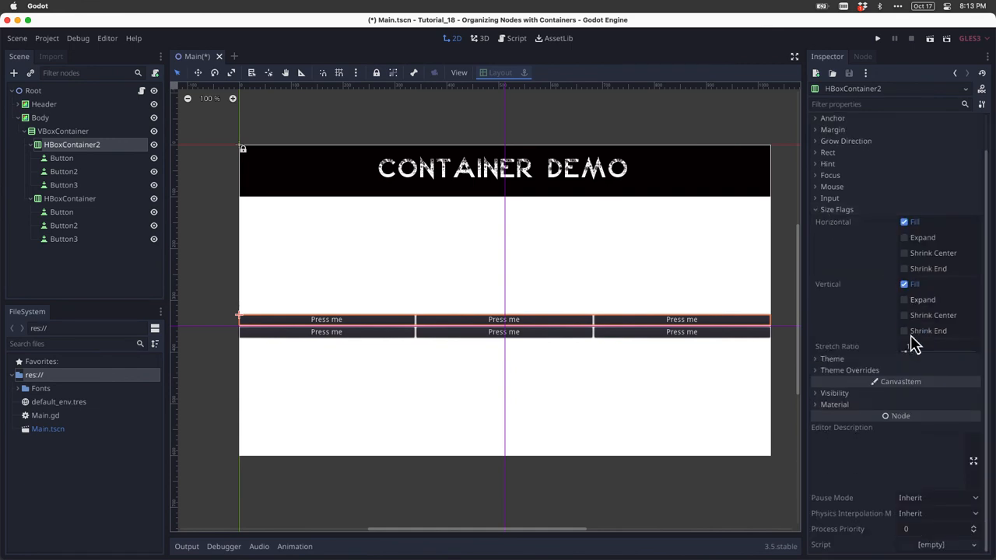
{"action": "left_click", "coordinate": [903, 299]}
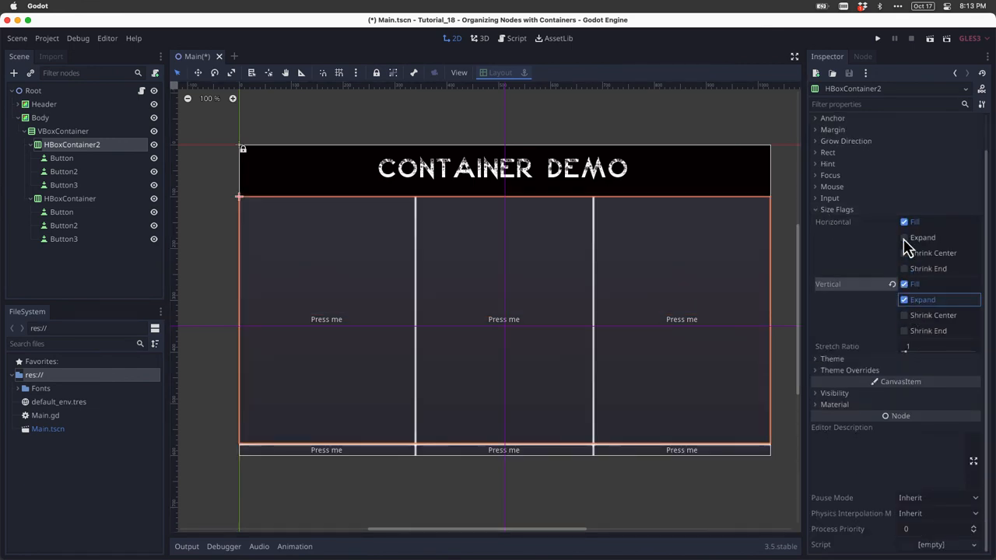
{"action": "left_click", "coordinate": [69, 199]}
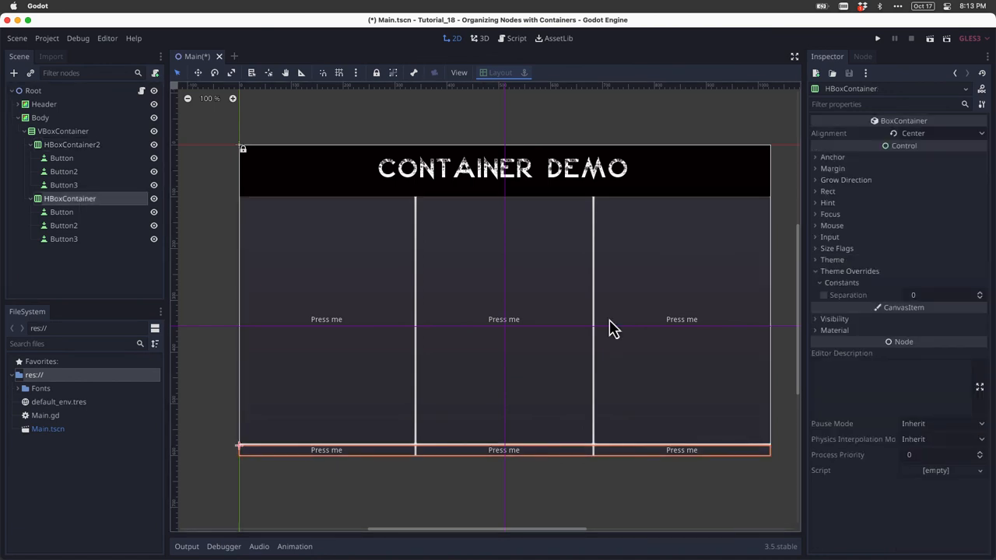
{"action": "left_click", "coordinate": [822, 249]}
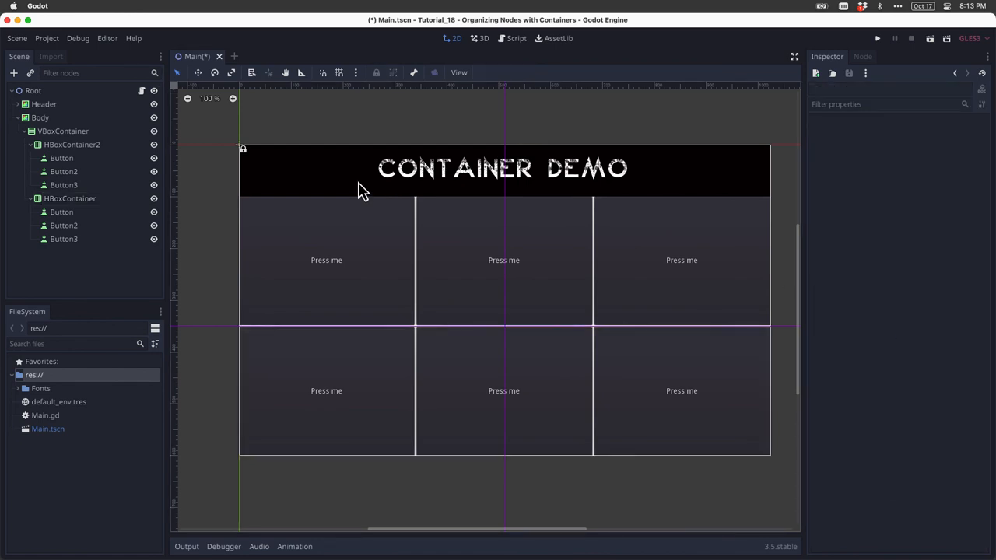
Enable the VBoxContainer's Separation theme constant override and set it to 200.
{"action": "left_click", "coordinate": [63, 131]}
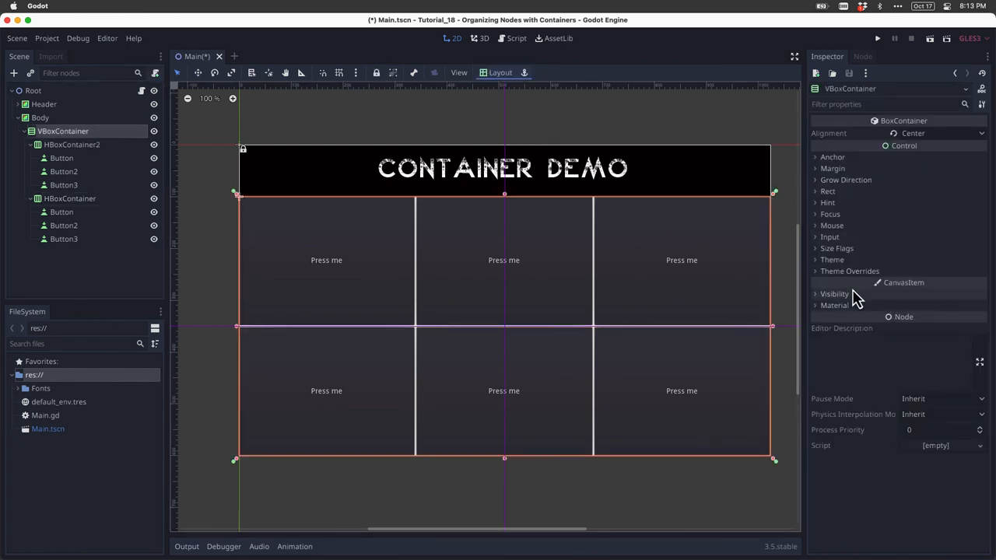
{"action": "left_click", "coordinate": [850, 271]}
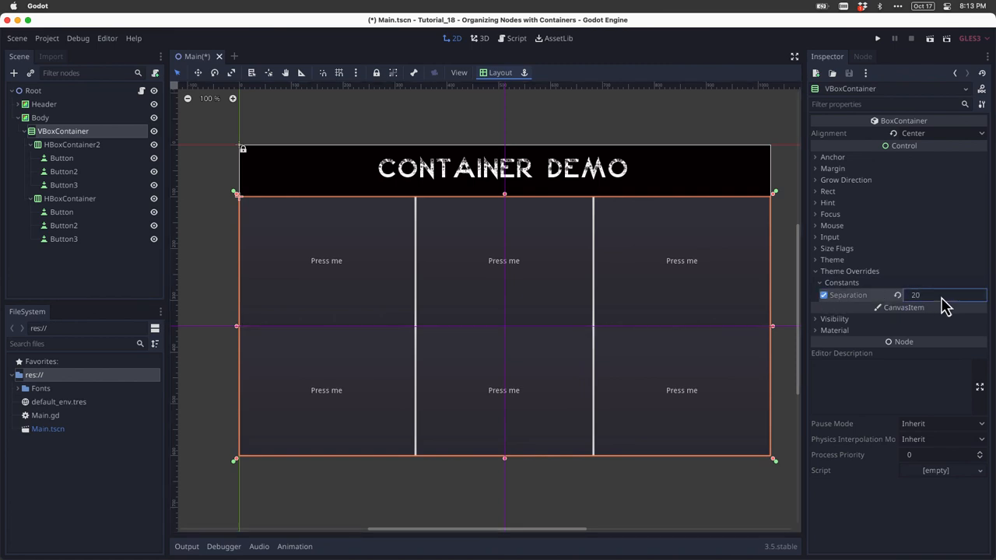
{"action": "type", "text": "200"}
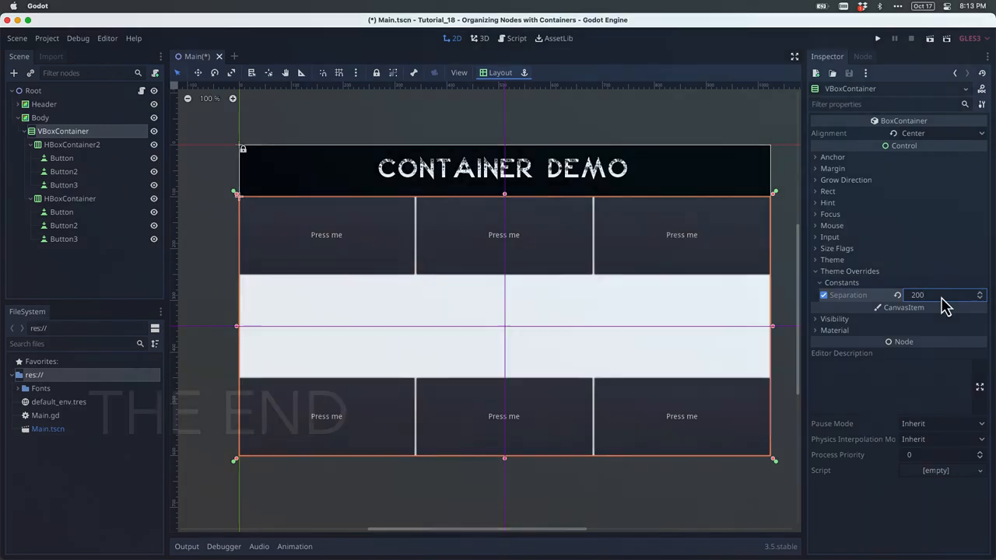